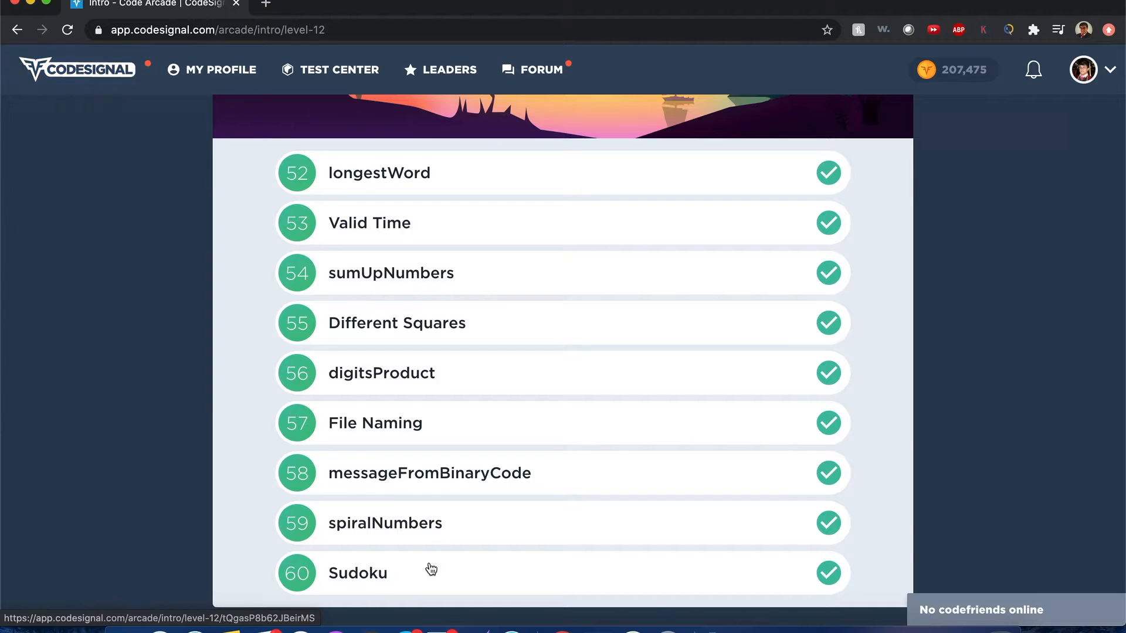
Step: Open the Sudoku task (60) from the Arcade Intro level list in the editor
click(357, 573)
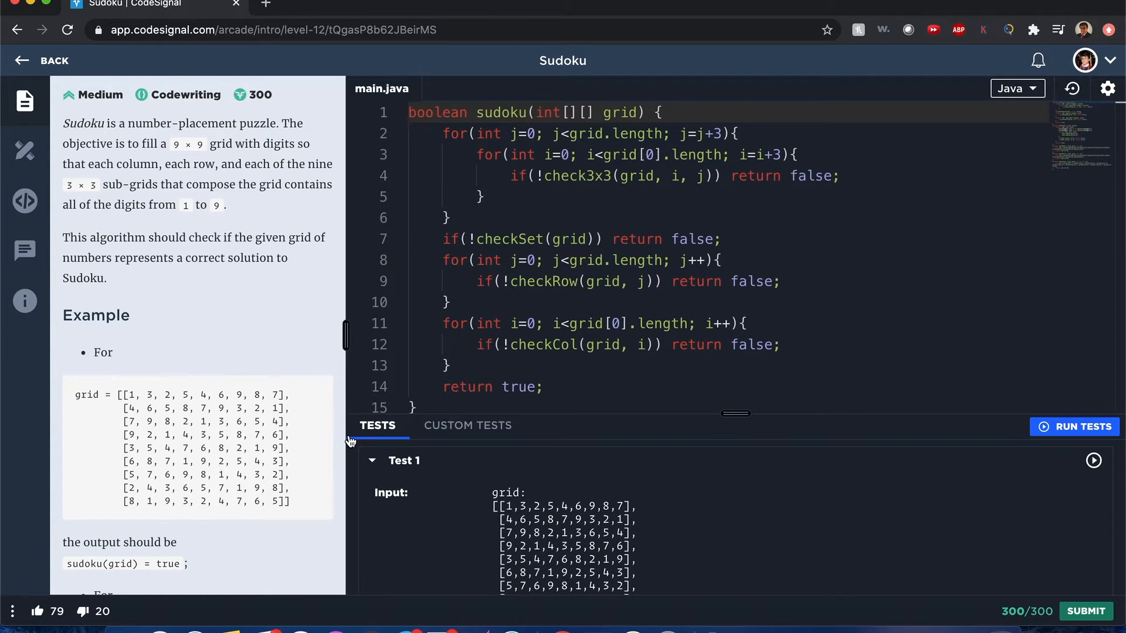
mouse_move(279, 179)
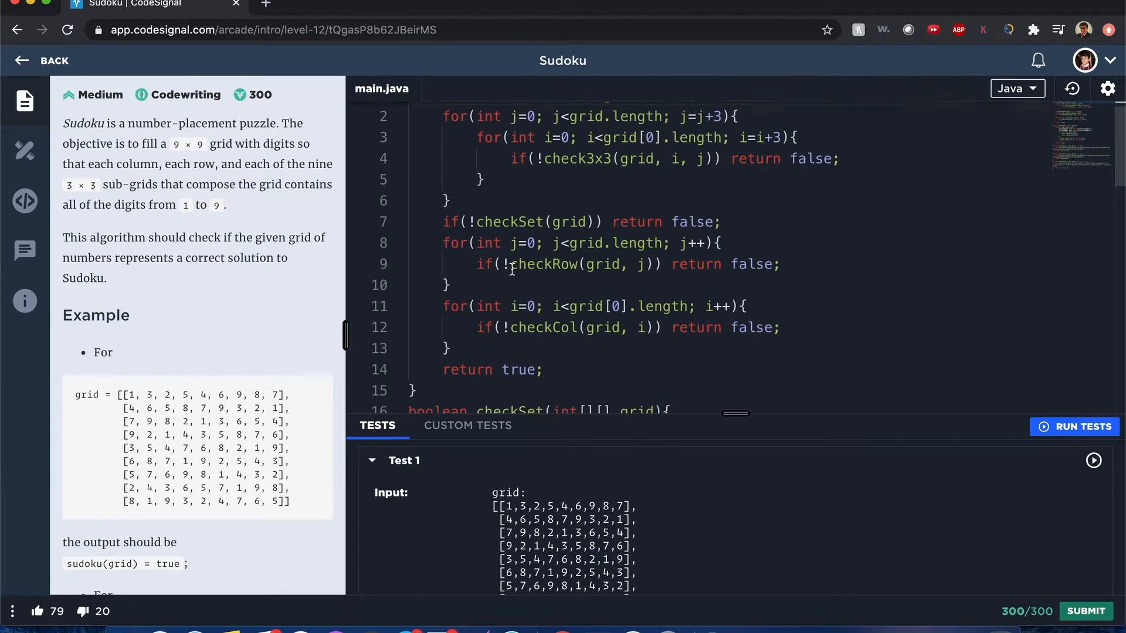
scroll(down, 3)
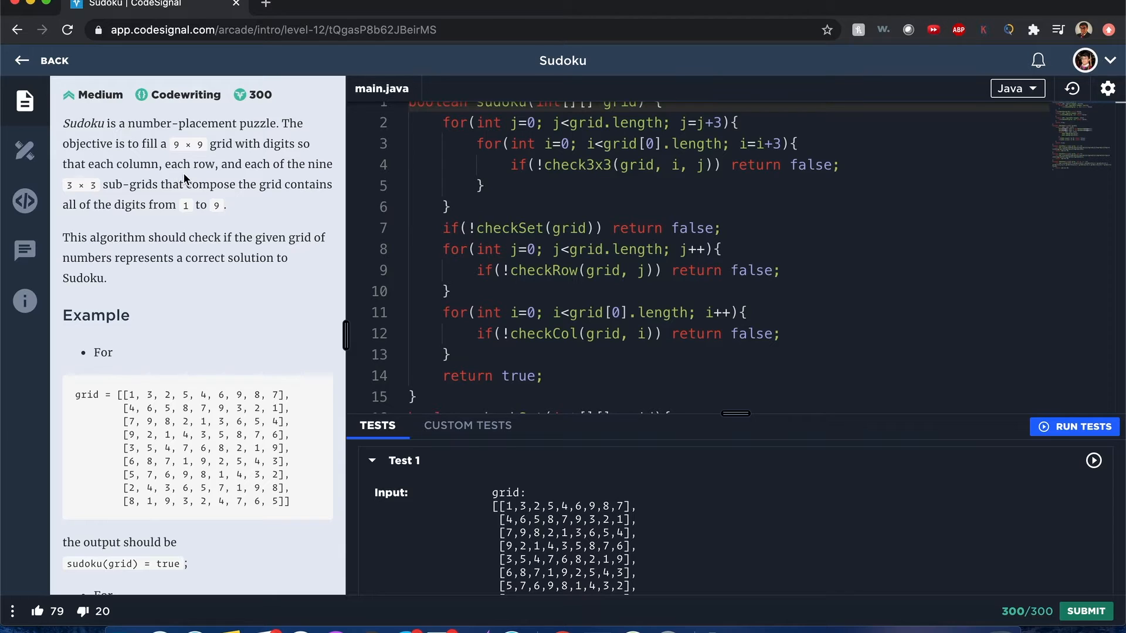
mouse_move(209, 205)
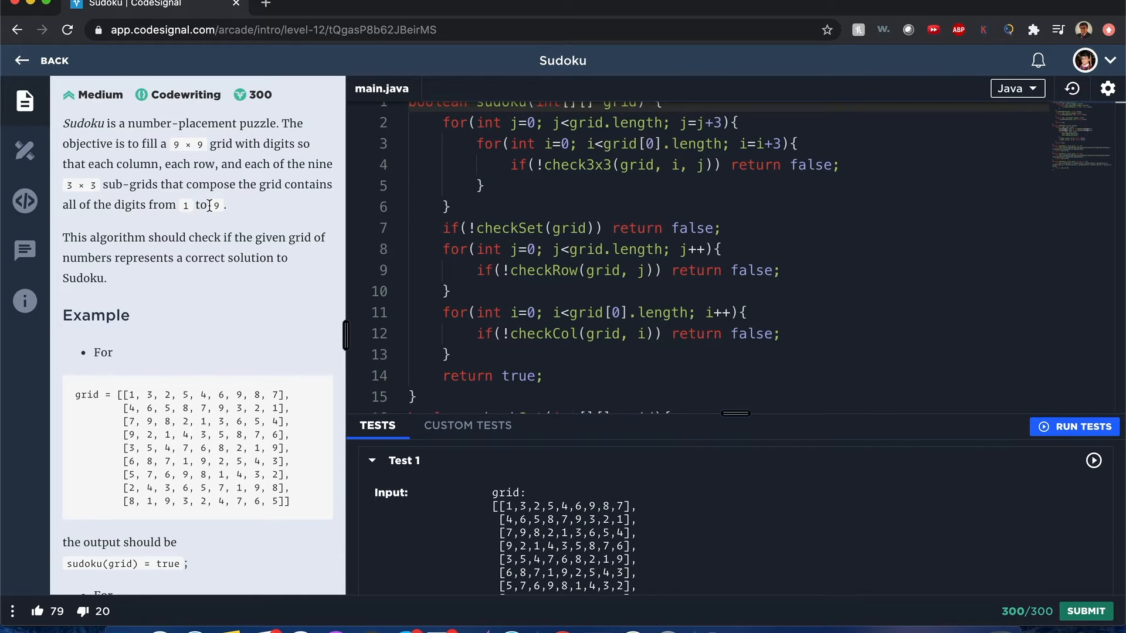
mouse_move(193, 204)
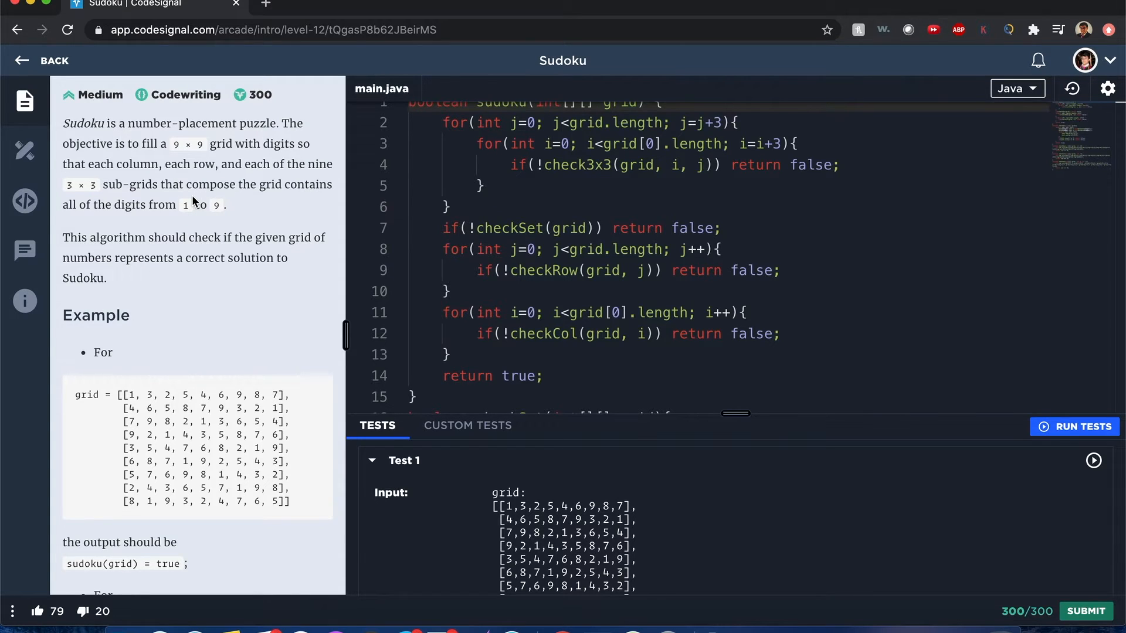
mouse_move(223, 136)
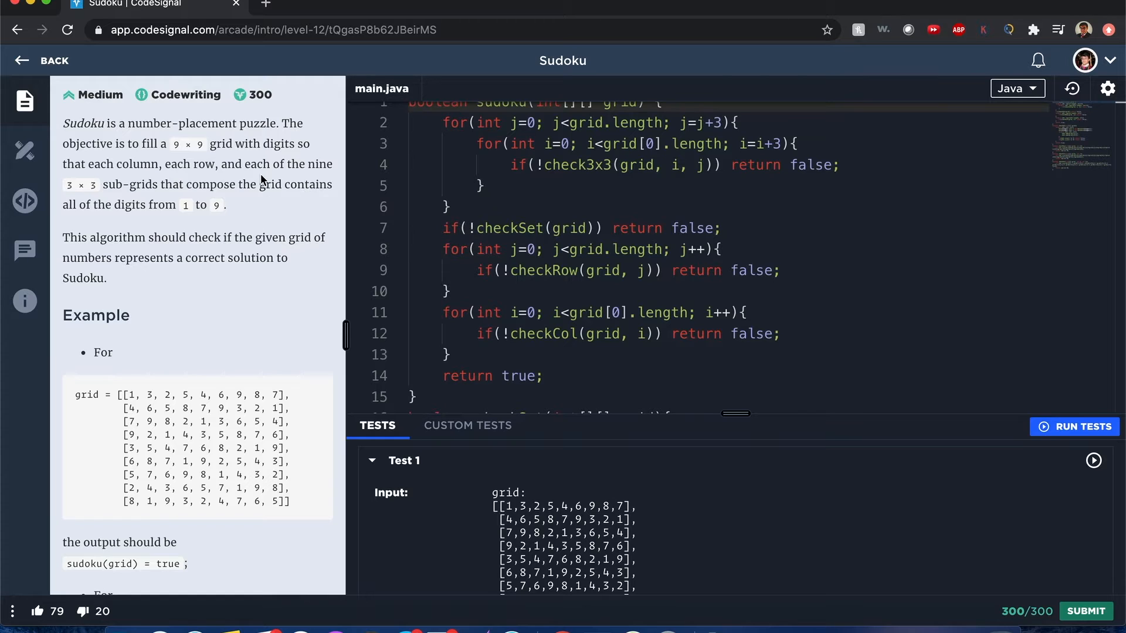
mouse_move(306, 199)
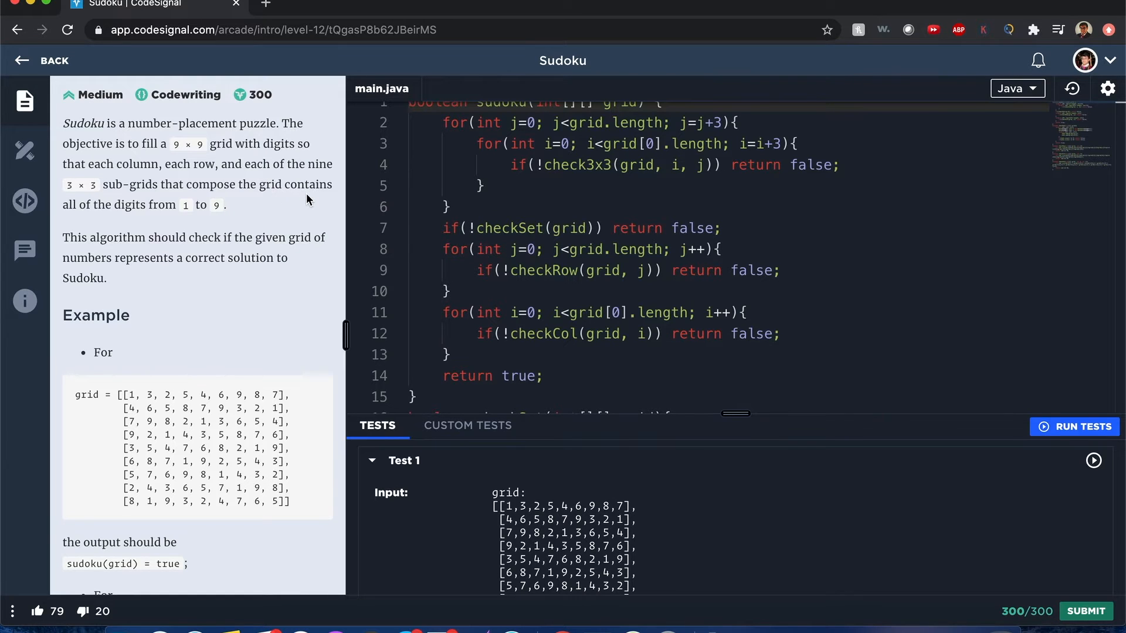
mouse_move(194, 221)
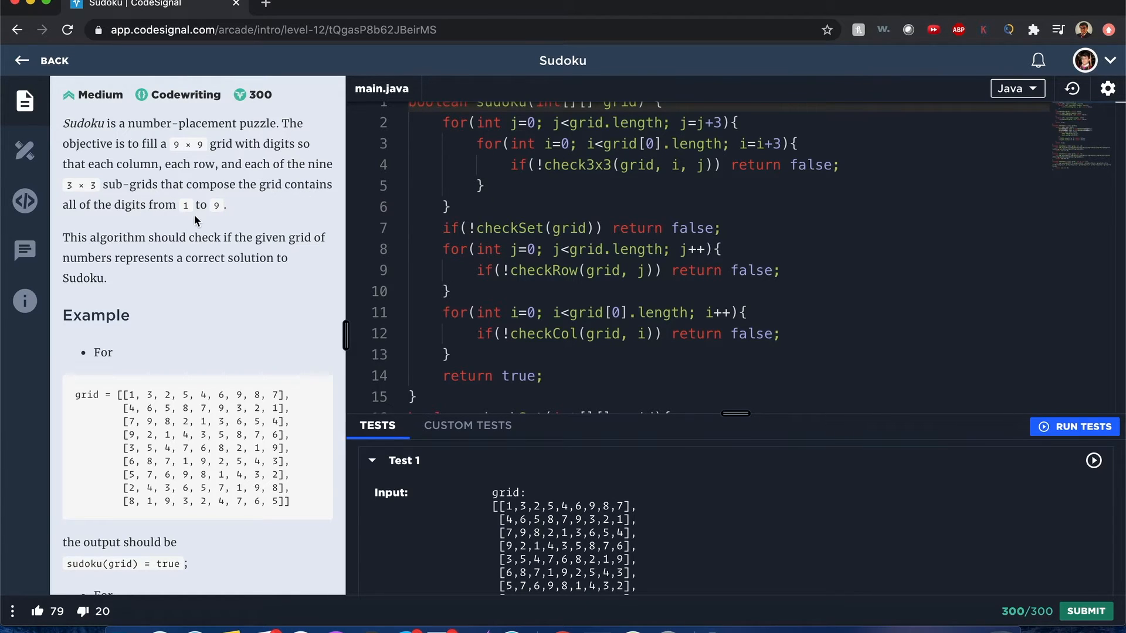
mouse_move(180, 258)
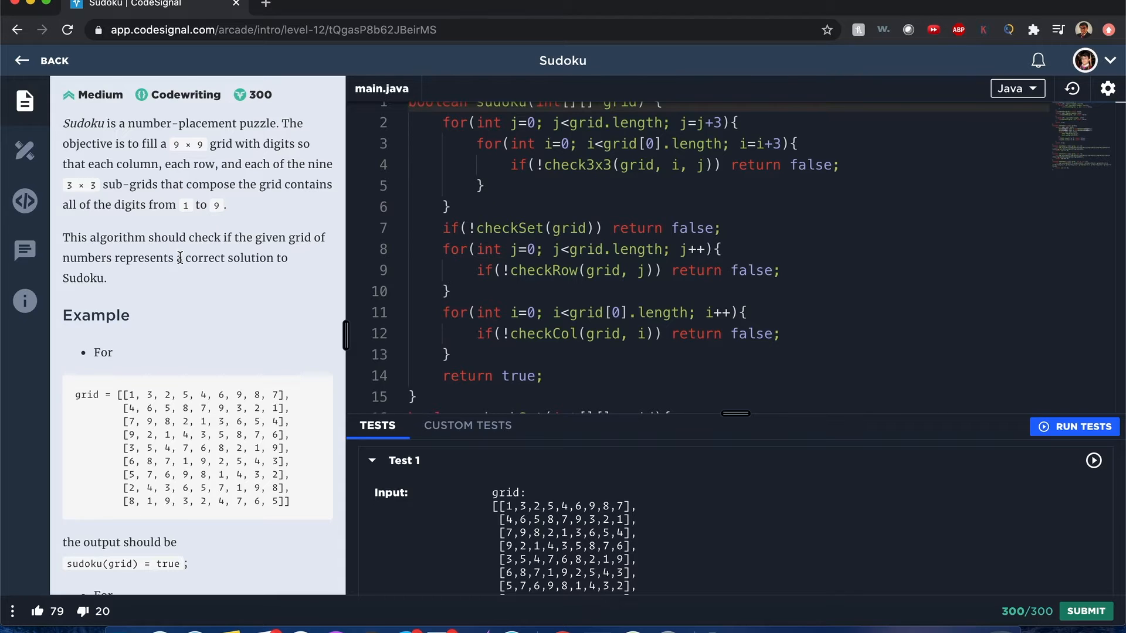
mouse_move(184, 340)
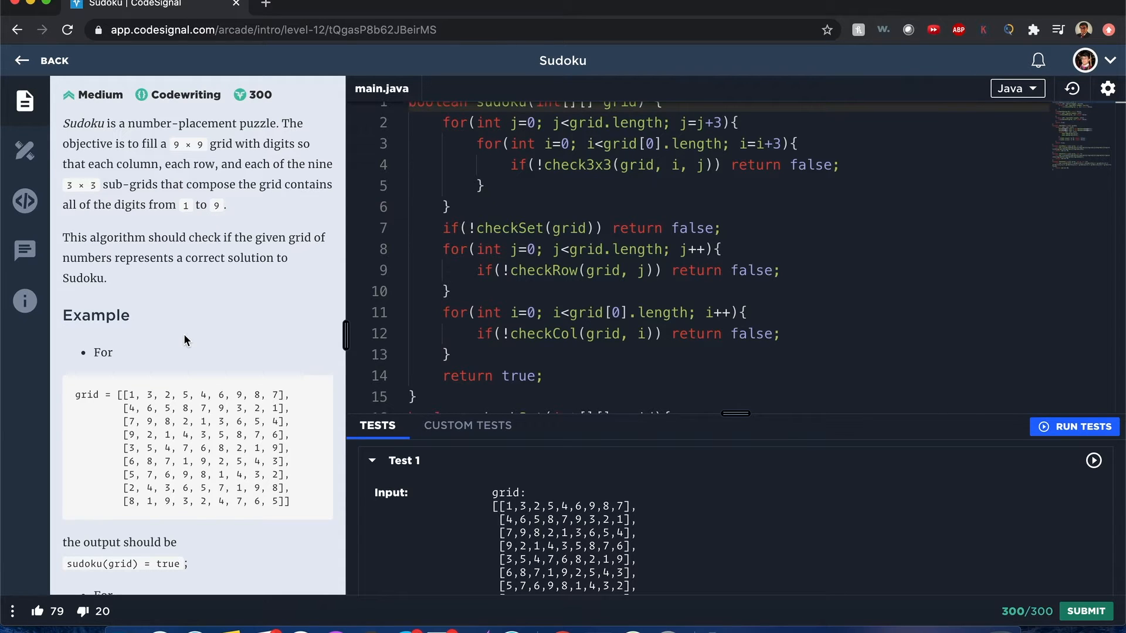
Step: Scroll the description to the Example 1/2 grids and the 9x9 Input/Output requirements
scroll(down, 3)
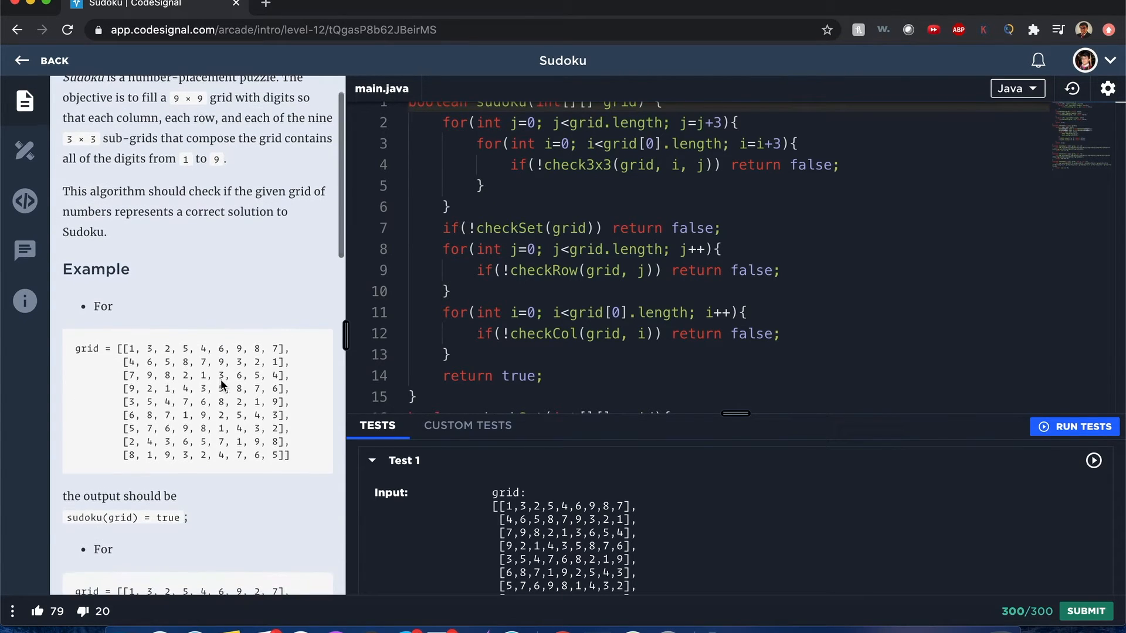
scroll(down, 3)
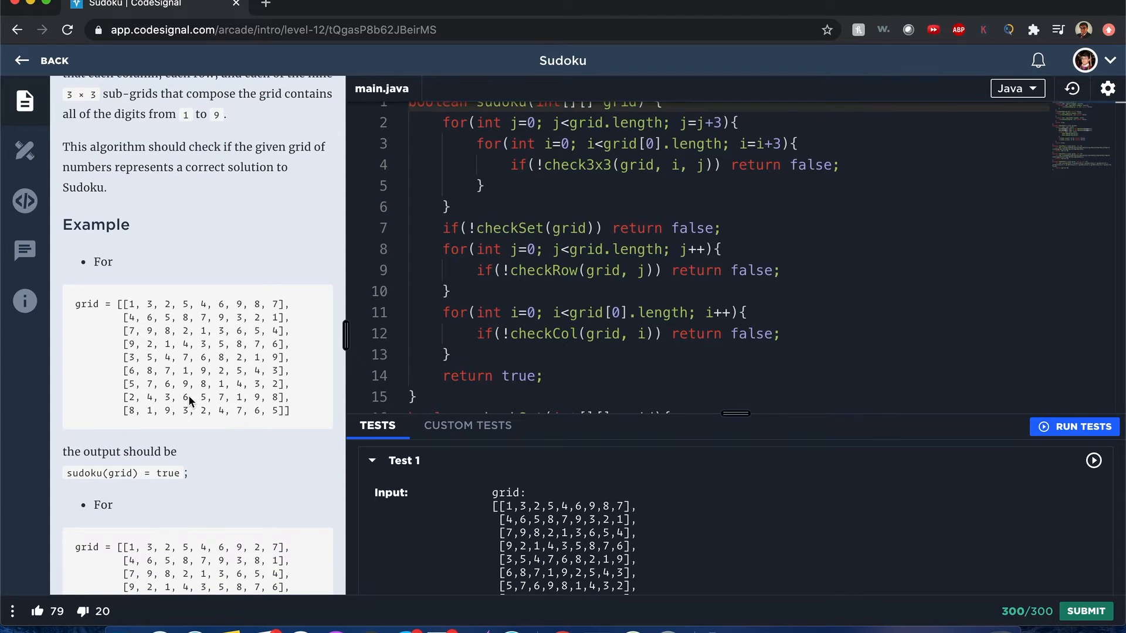
scroll(down, 3)
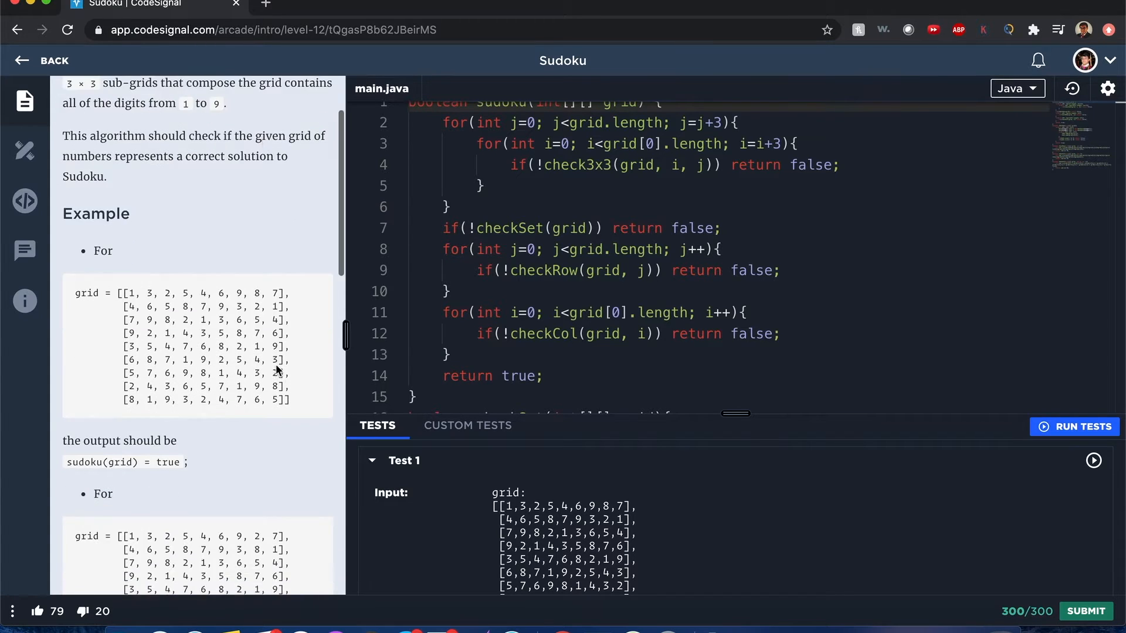
scroll(down, 3)
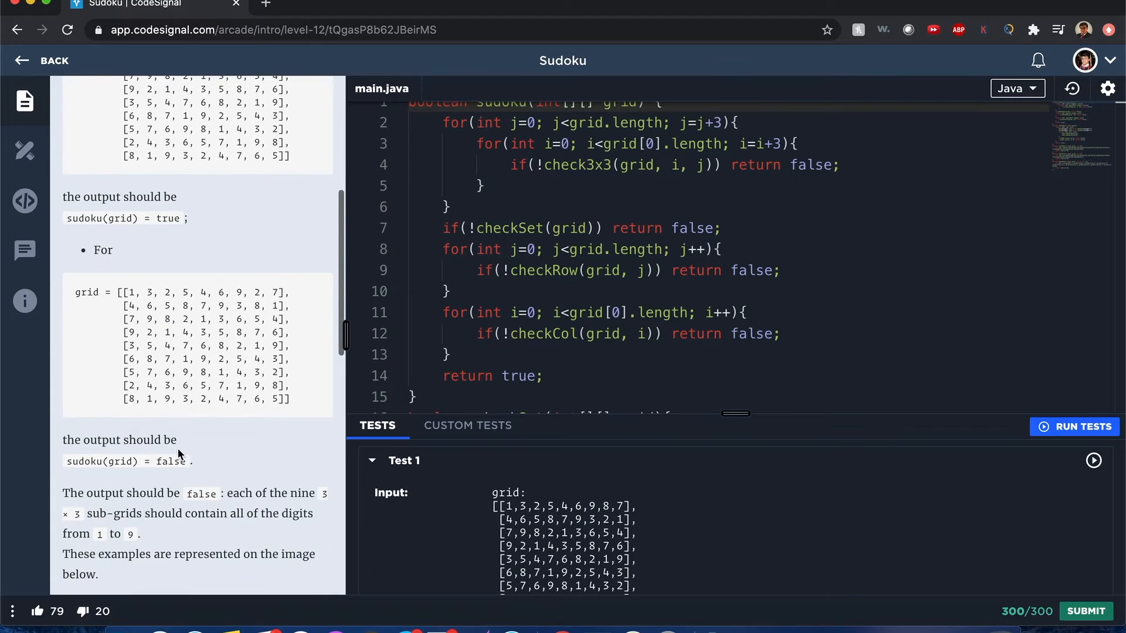
mouse_move(173, 473)
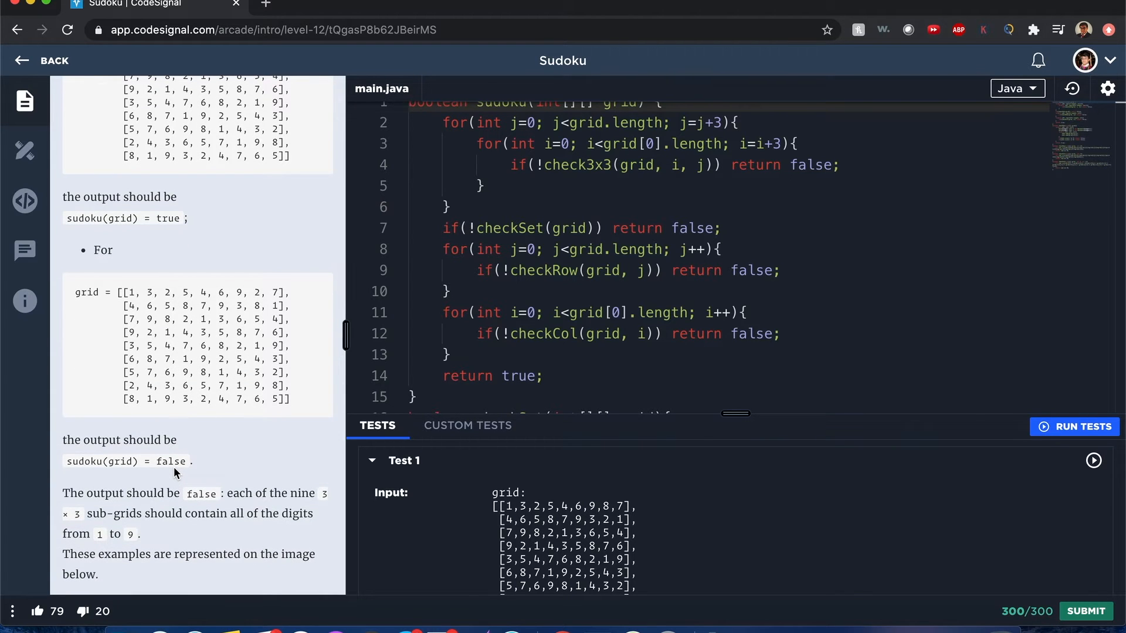
scroll(down, 3)
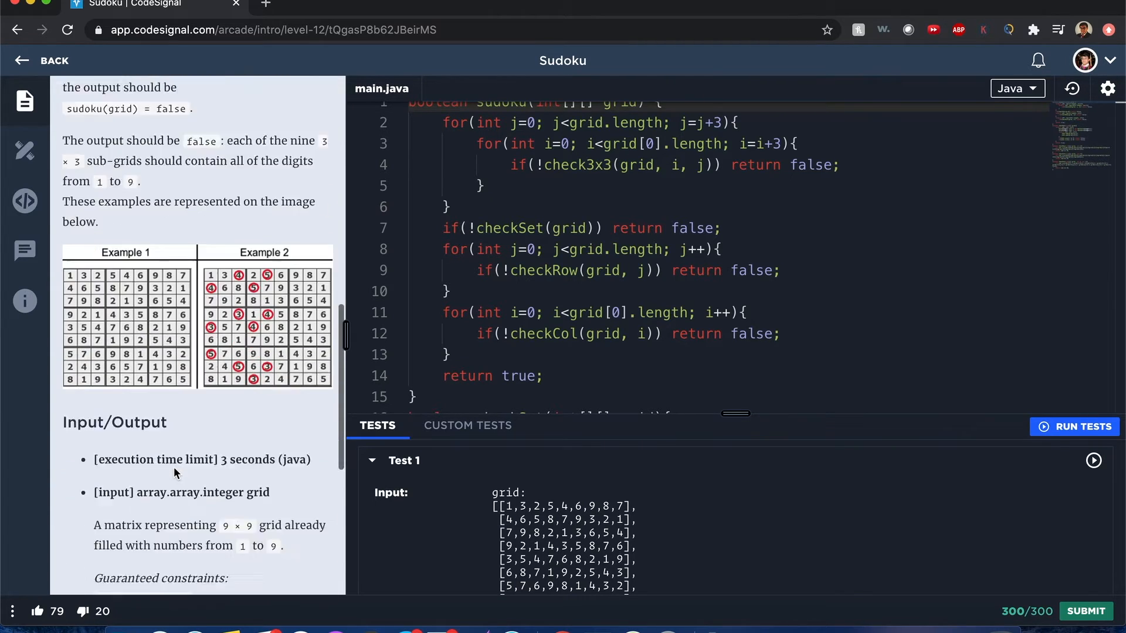
scroll(down, 3)
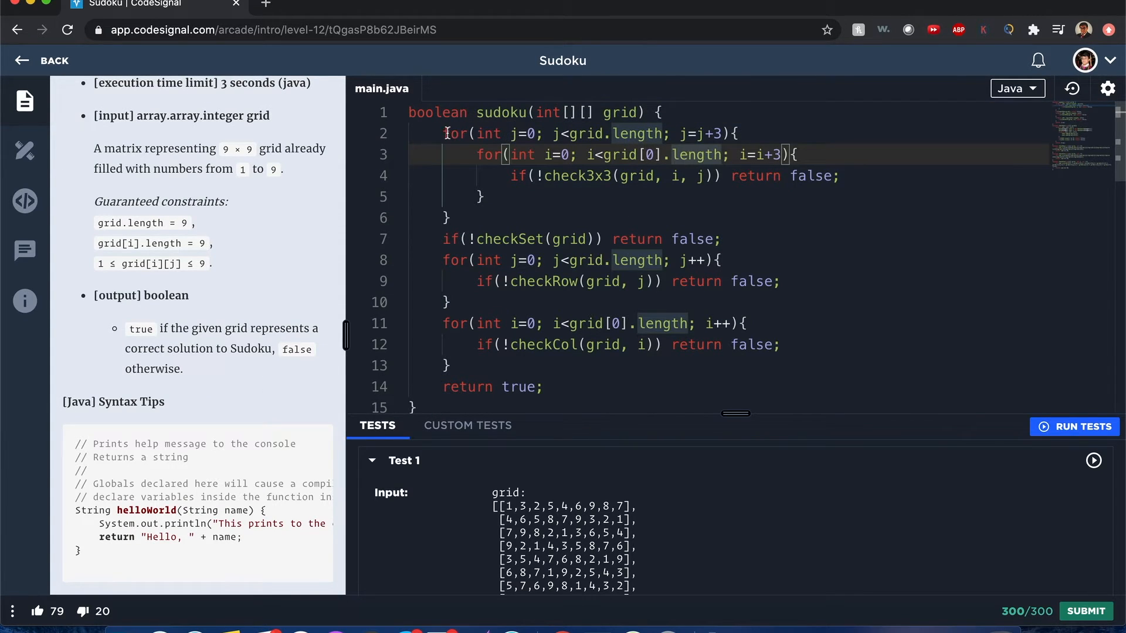
mouse_move(571, 176)
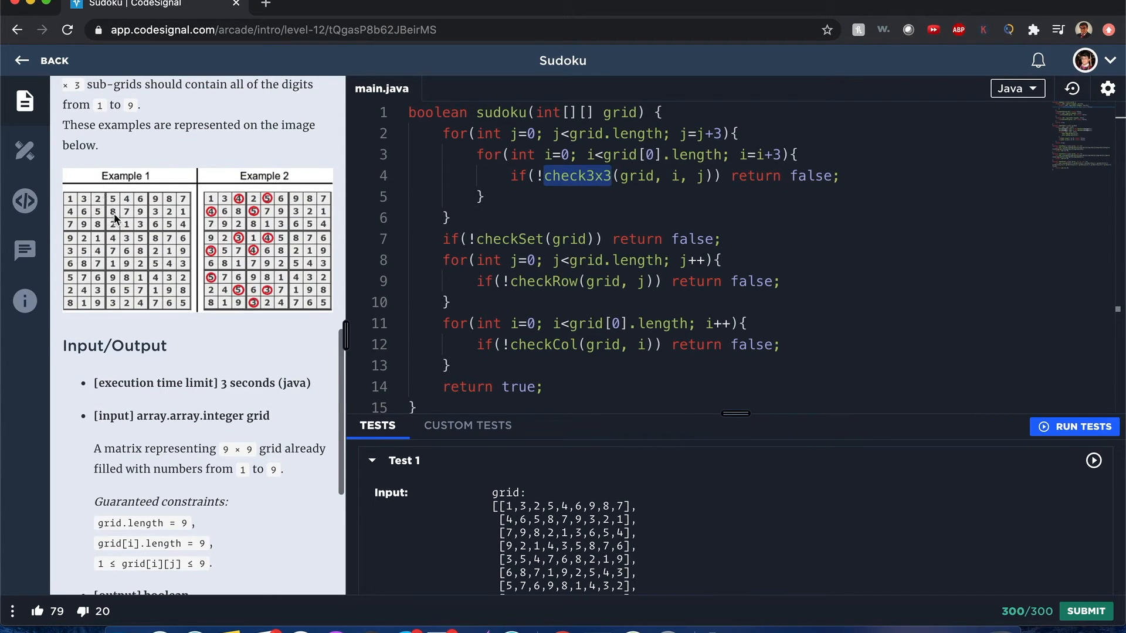
mouse_move(226, 214)
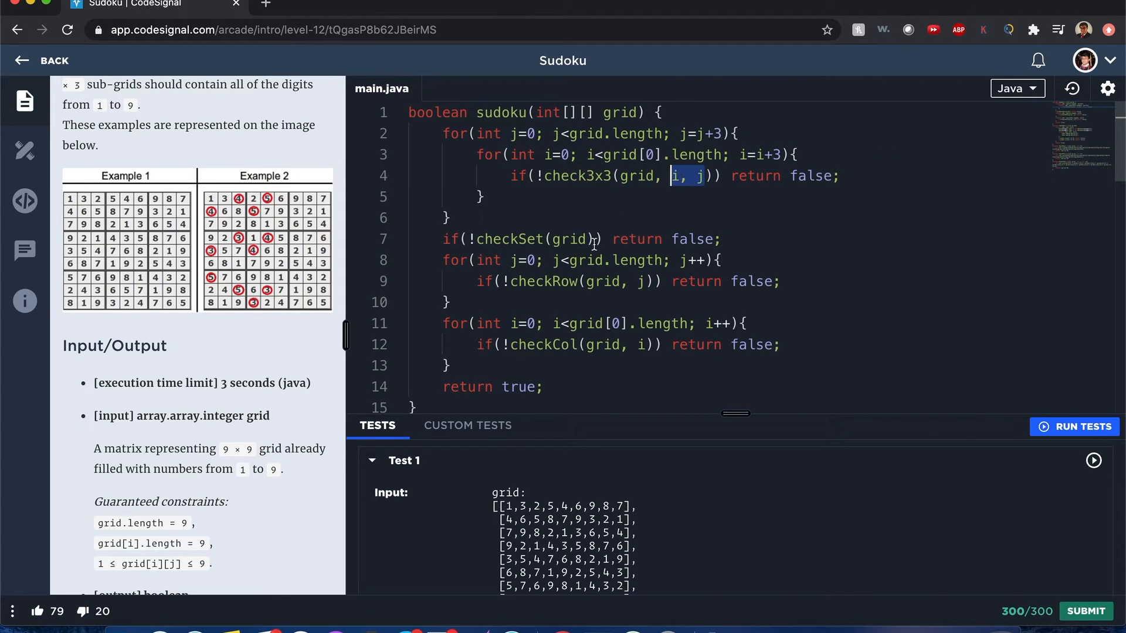
scroll(down, 3)
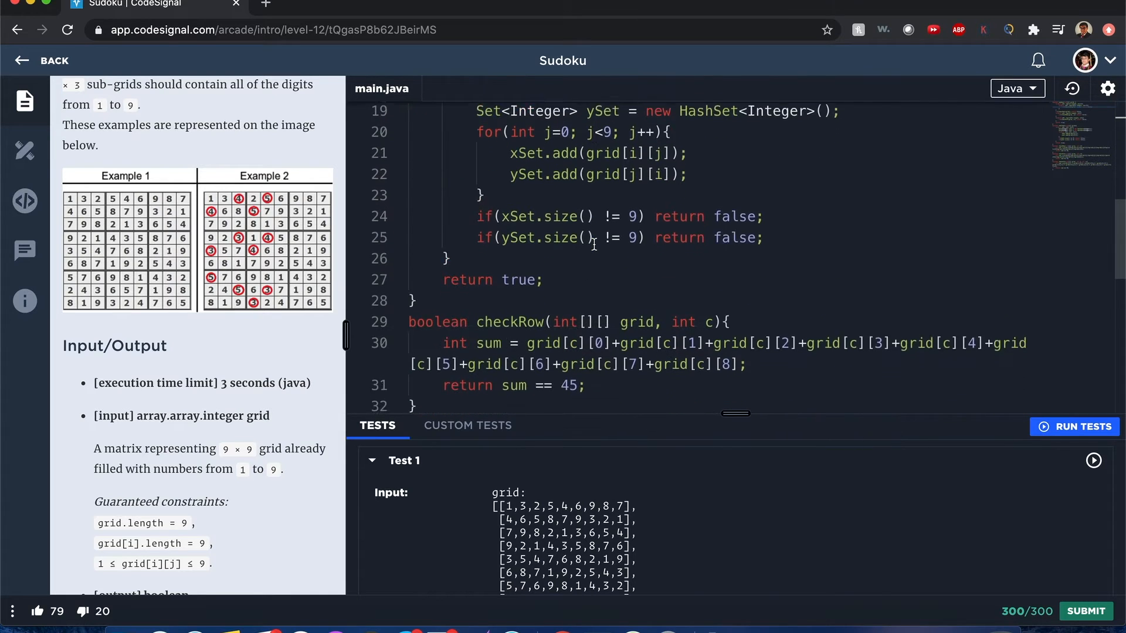
scroll(down, 3)
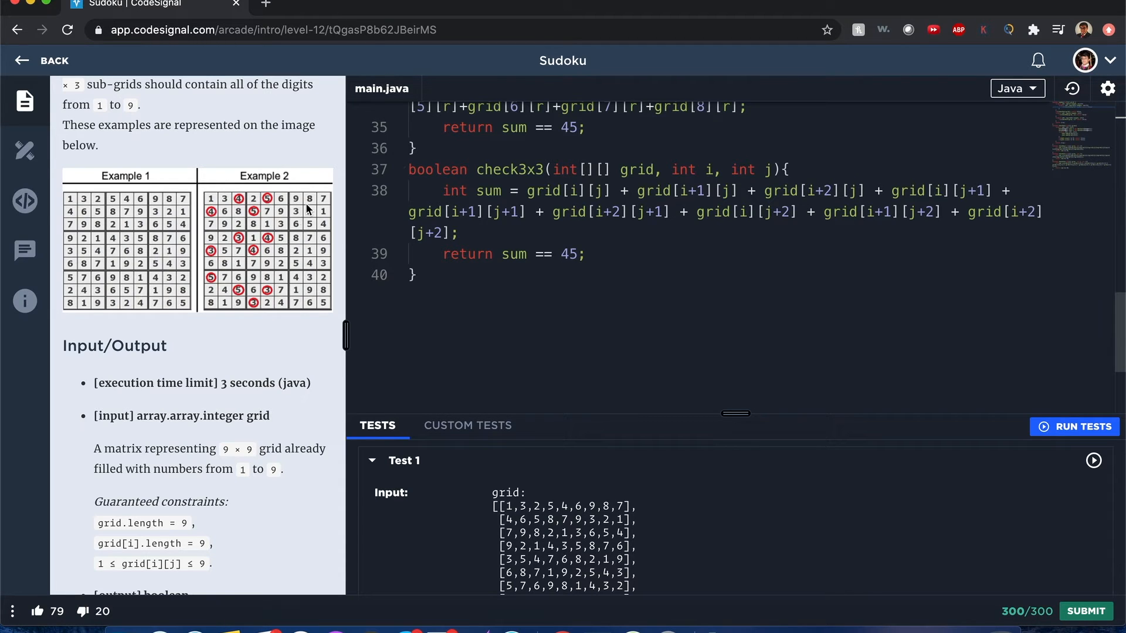
mouse_move(307, 219)
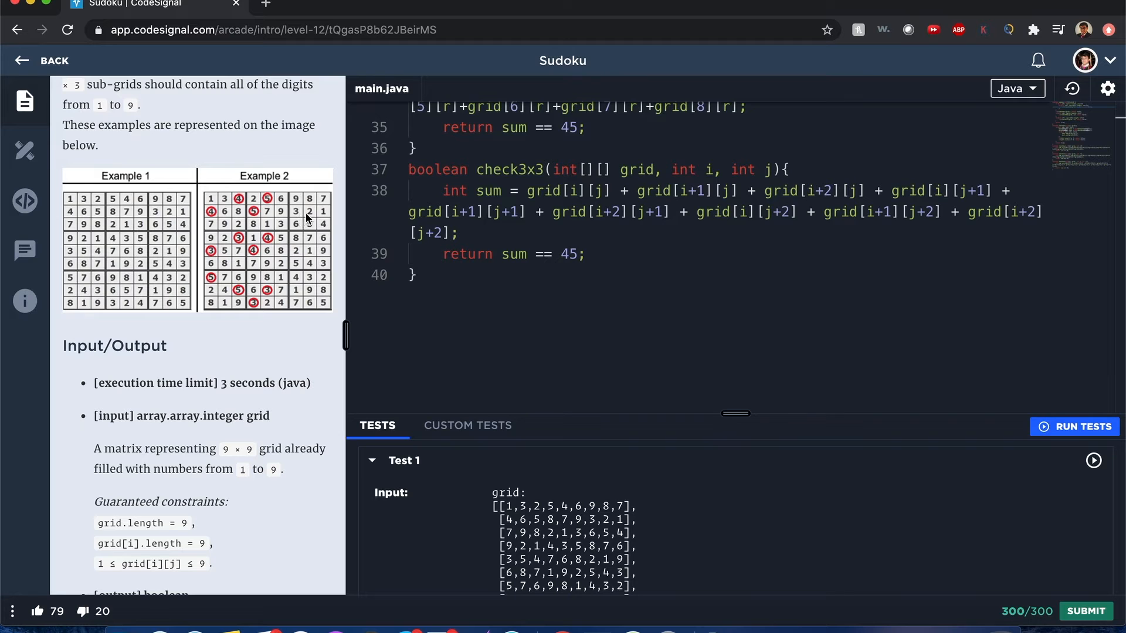
double_click(570, 253)
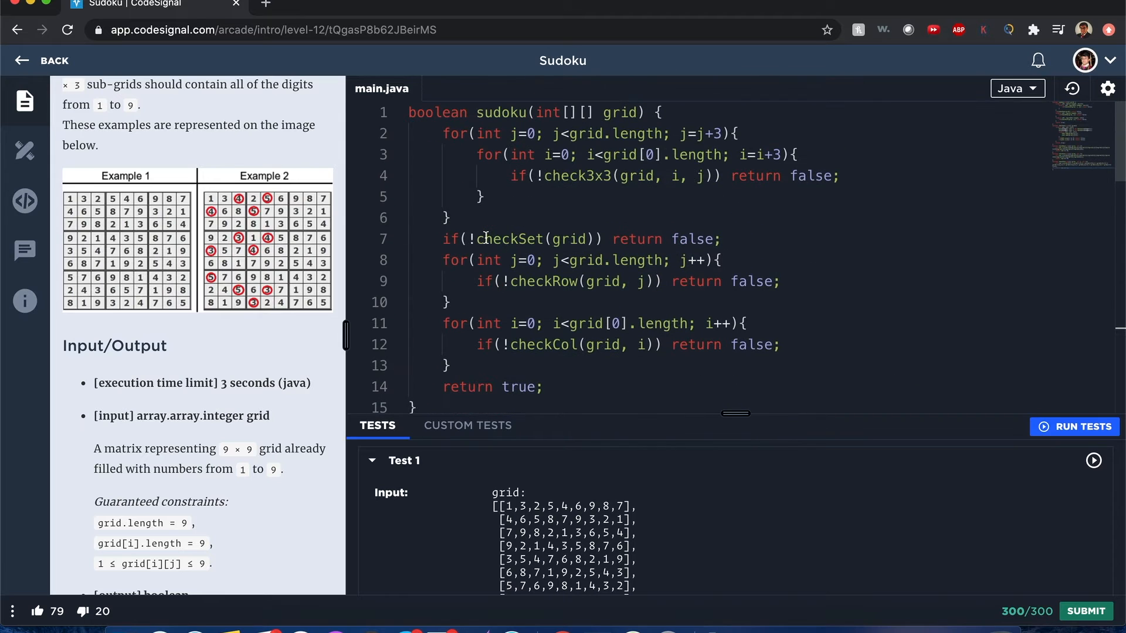
click(534, 280)
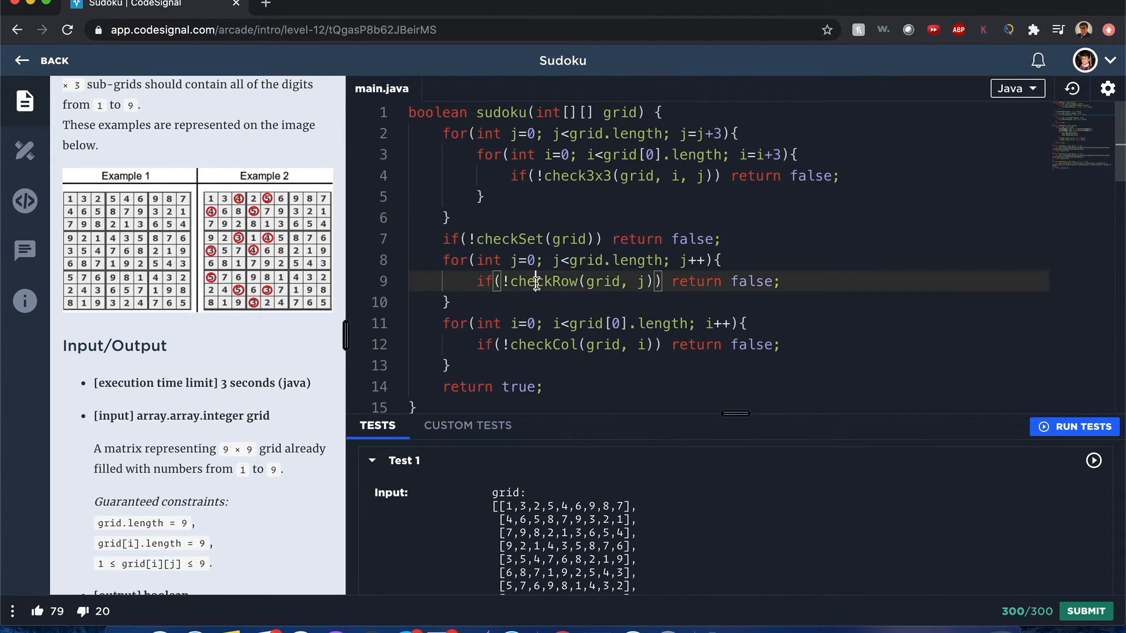
double_click(542, 345)
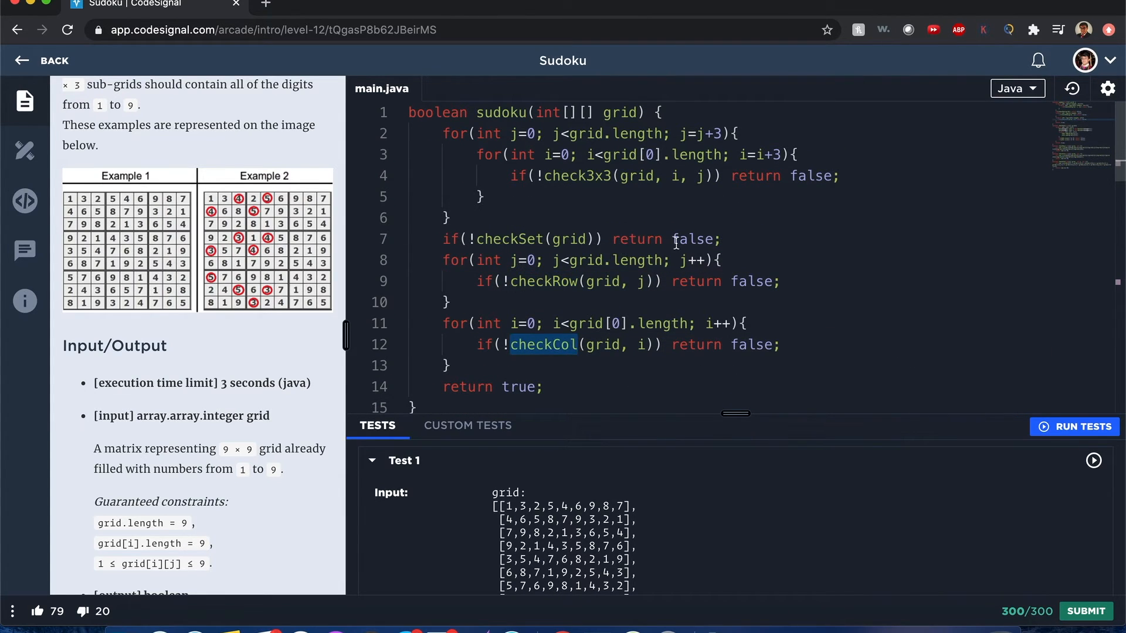
scroll(down, 3)
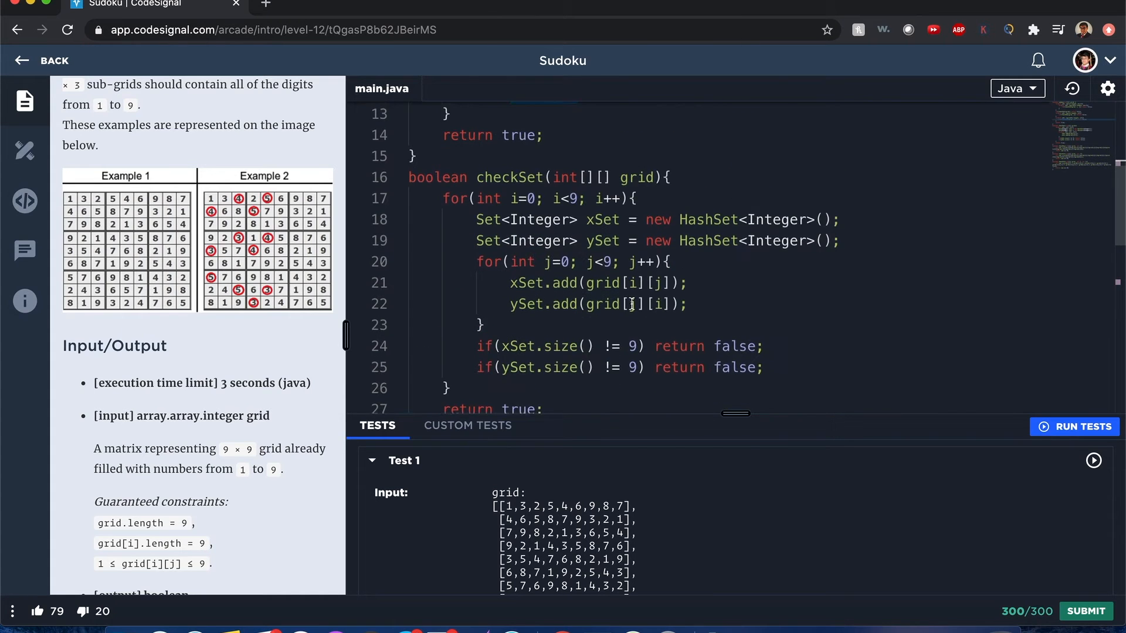
scroll(down, 3)
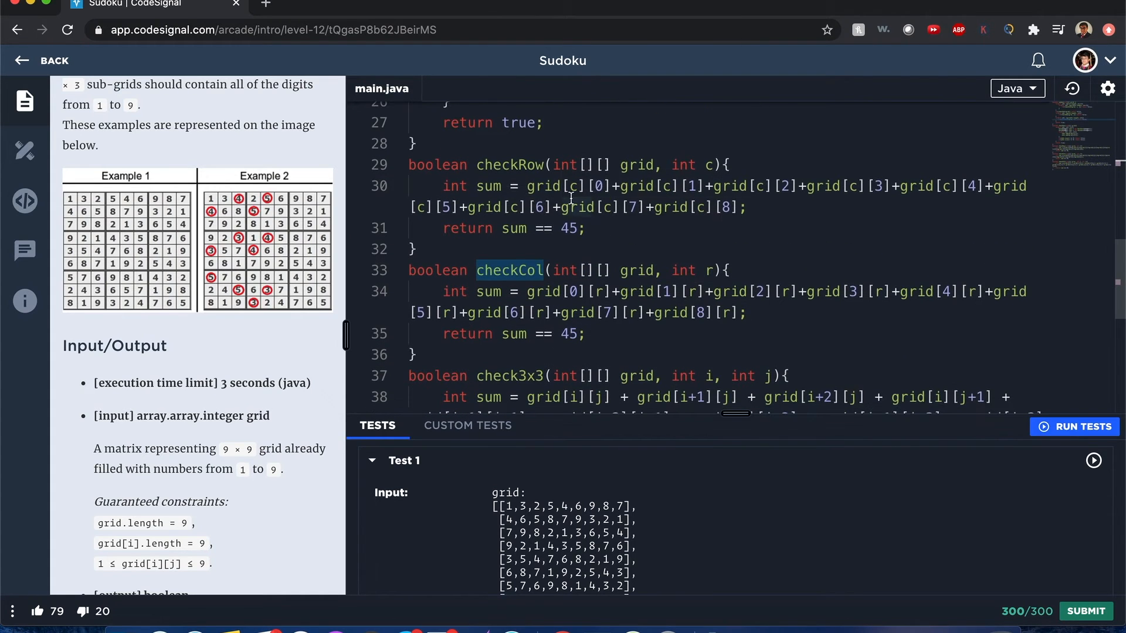
scroll(down, 3)
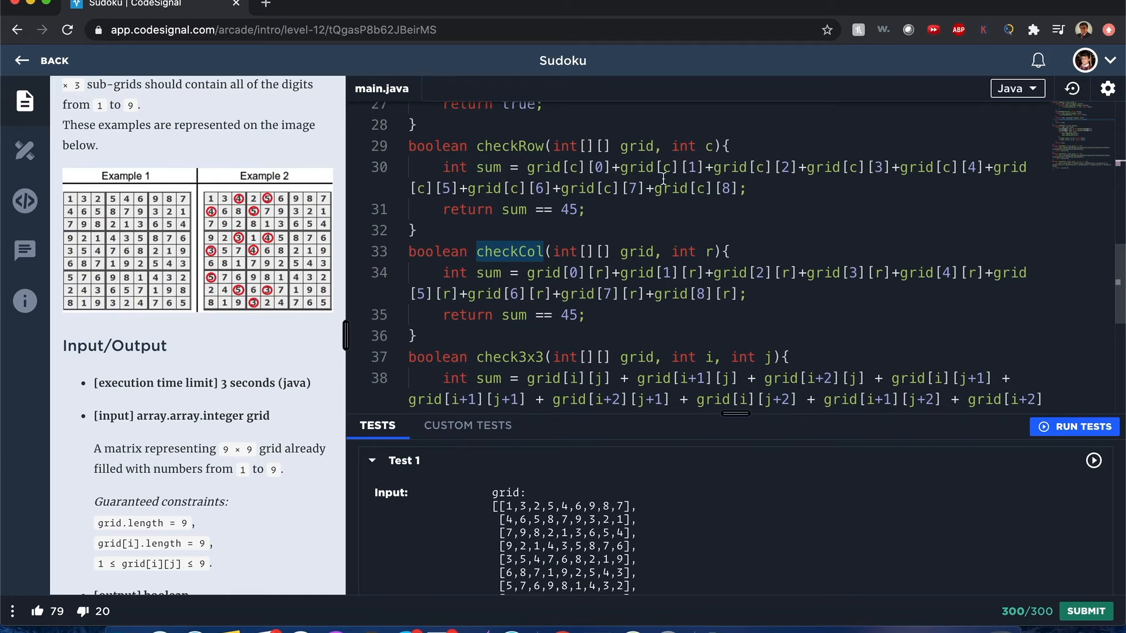
mouse_move(659, 261)
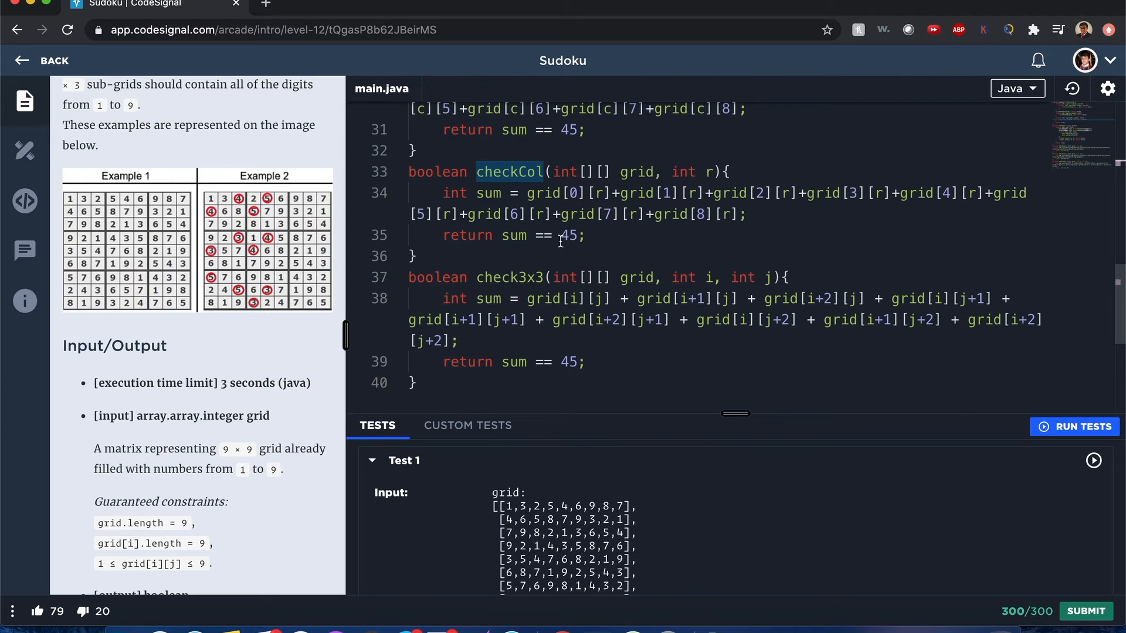
scroll(down, 3)
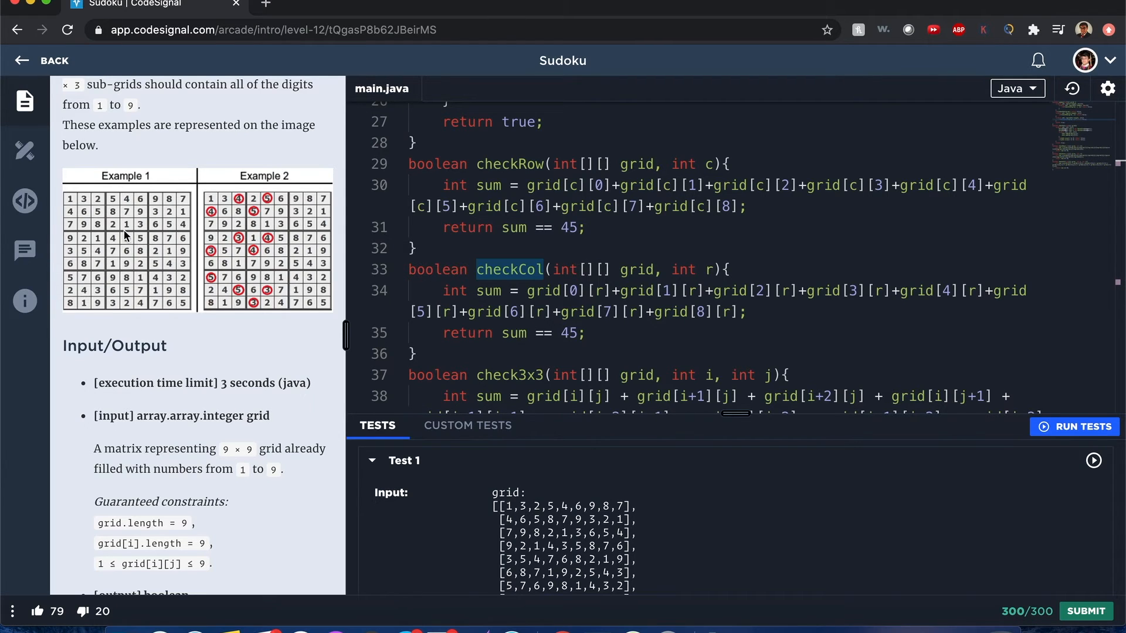
scroll(down, 3)
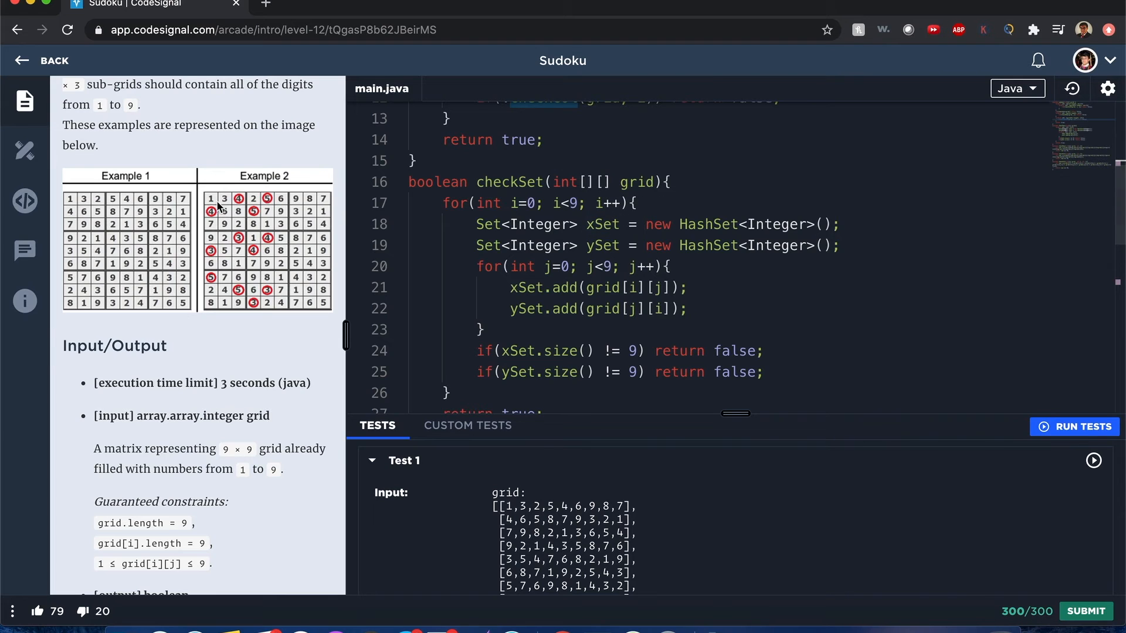
mouse_move(231, 289)
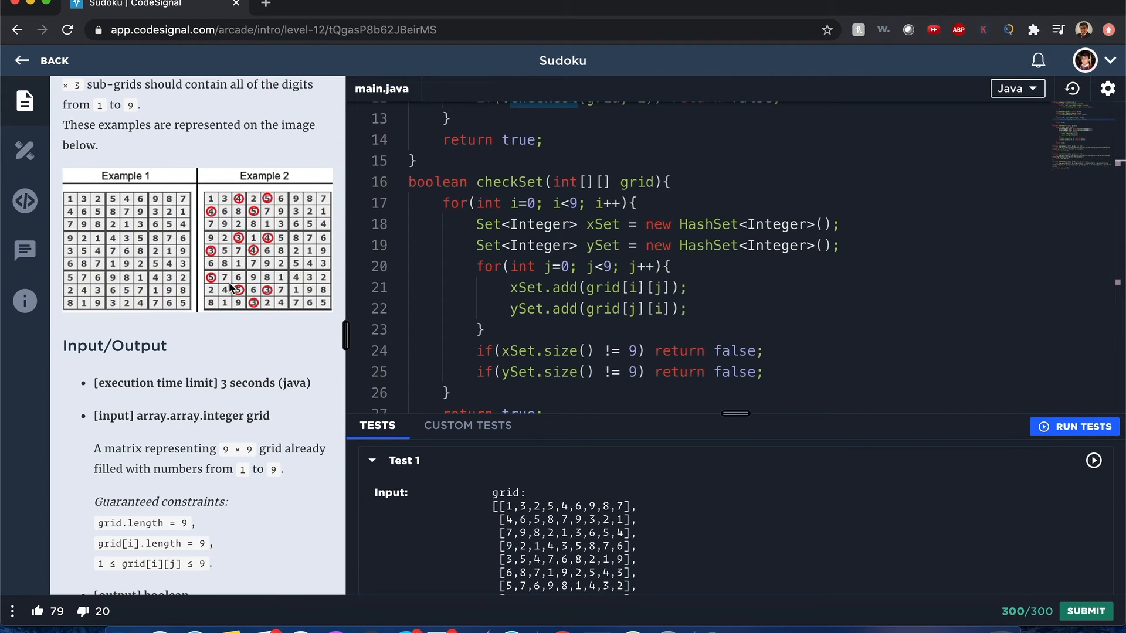
mouse_move(464, 350)
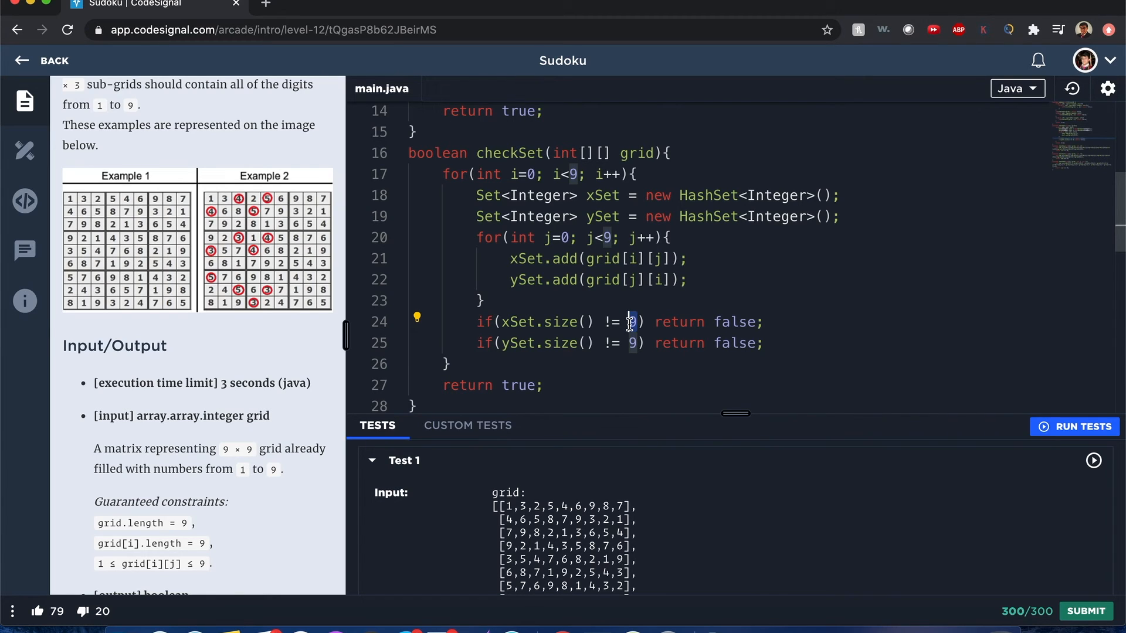
mouse_move(564, 321)
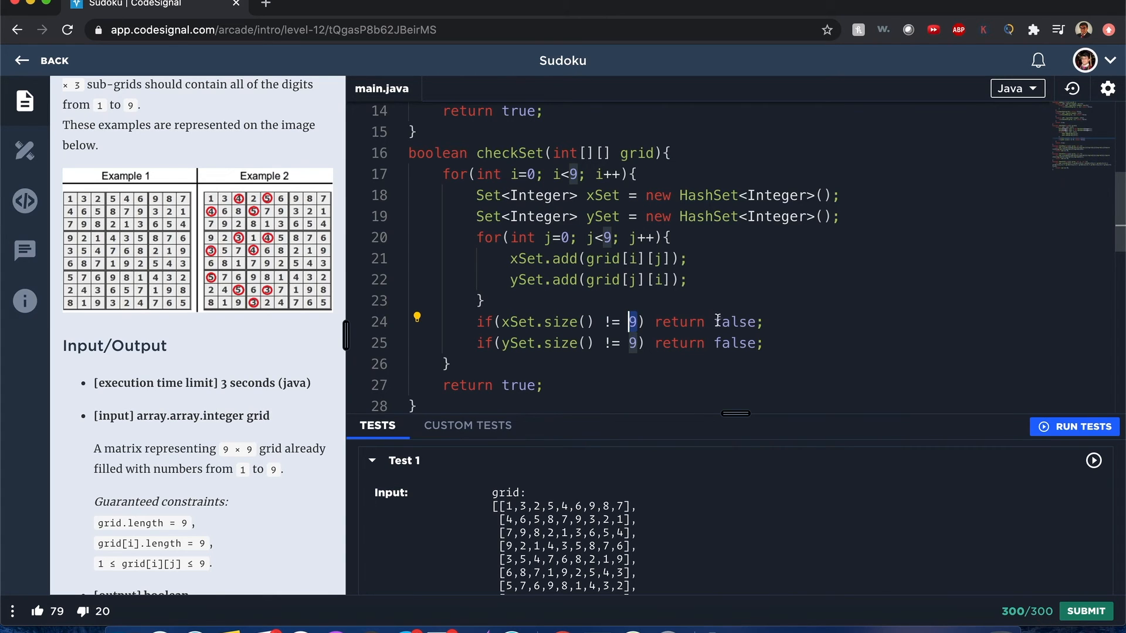
double_click(736, 321)
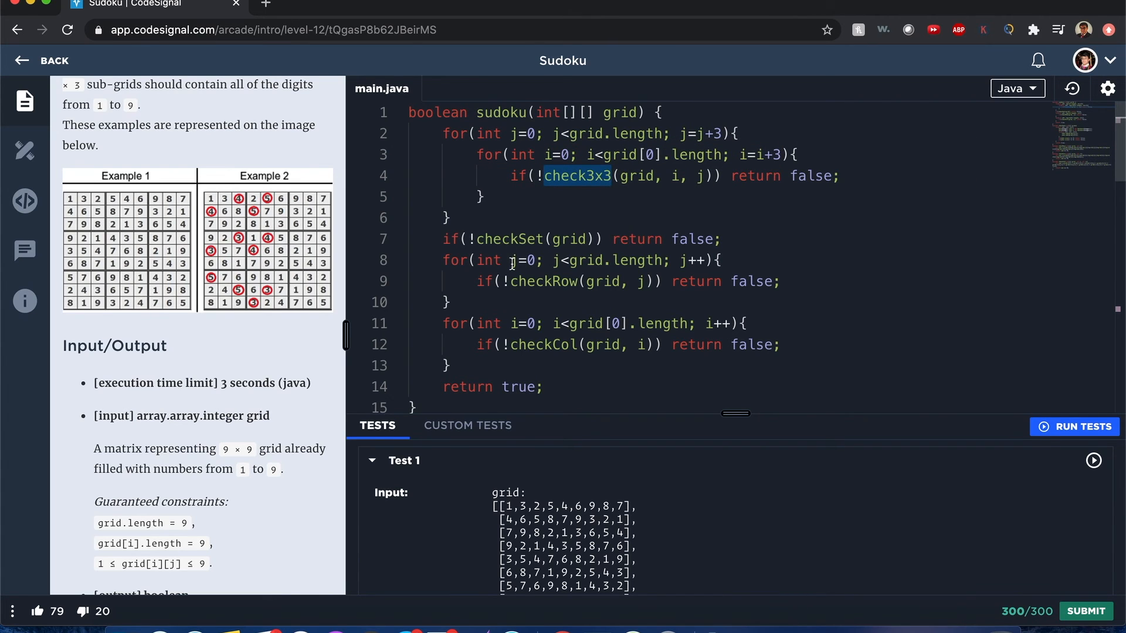
double_click(510, 238)
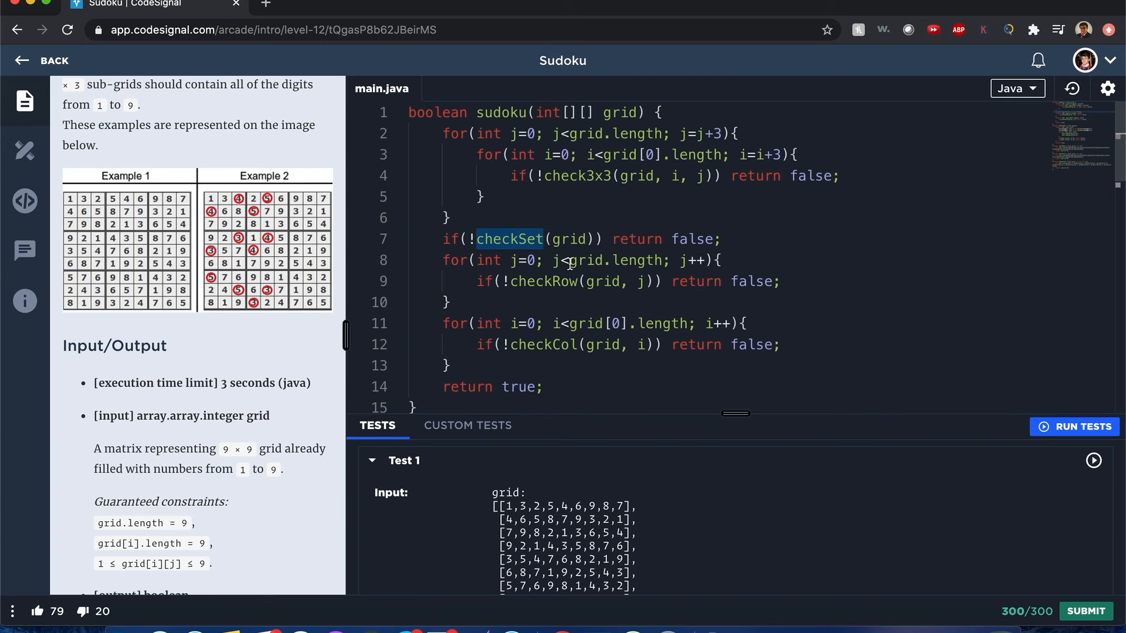
mouse_move(576, 293)
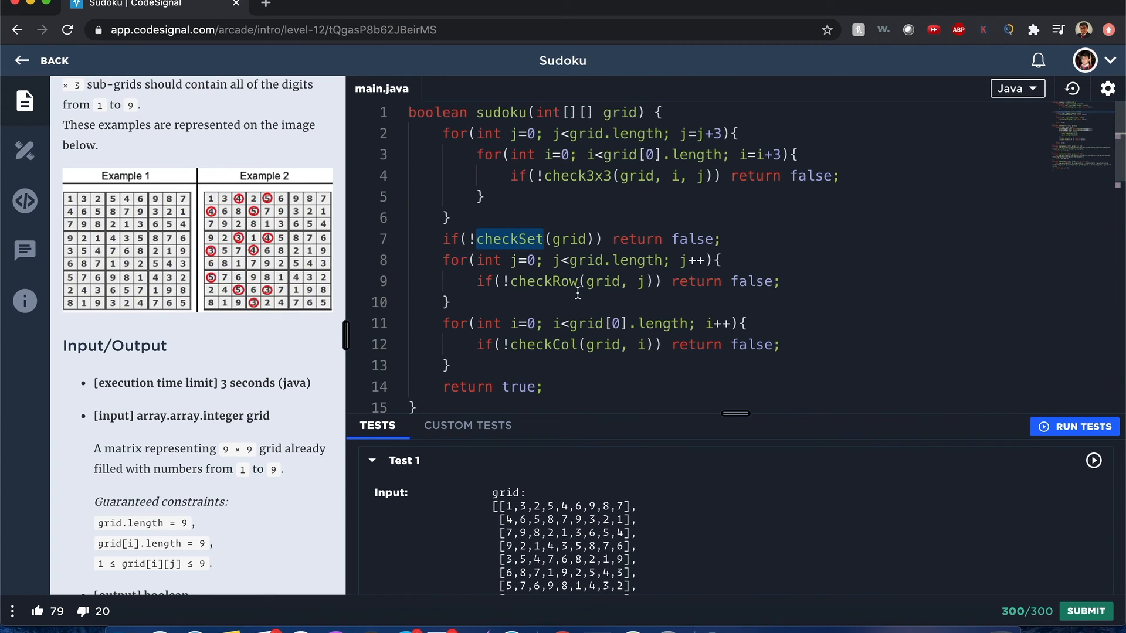
mouse_move(585, 307)
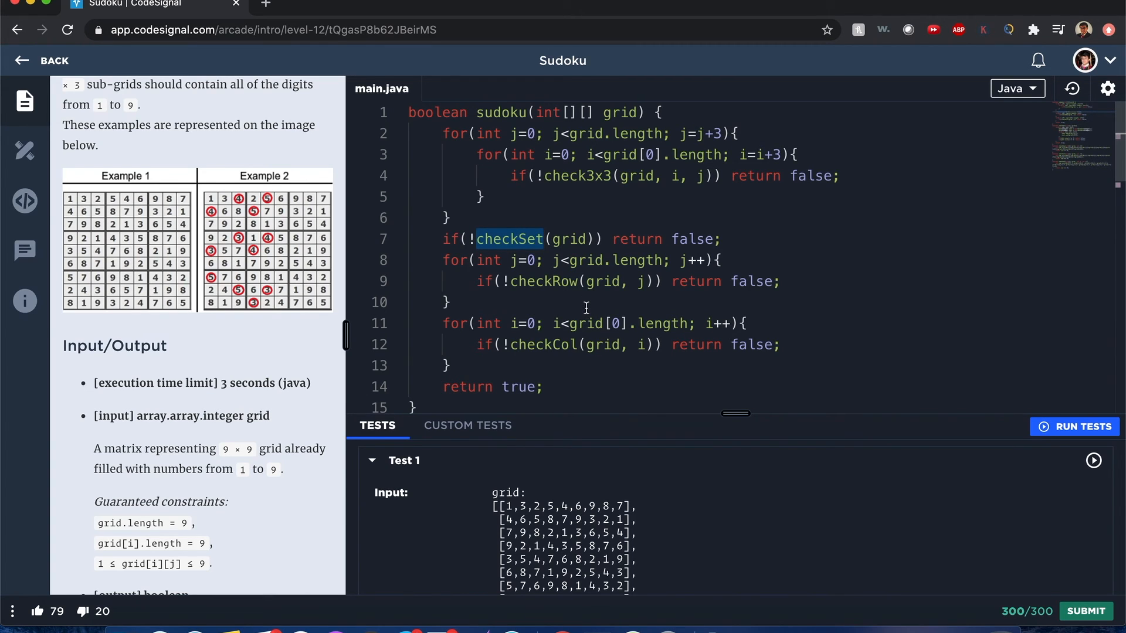
scroll(down, 3)
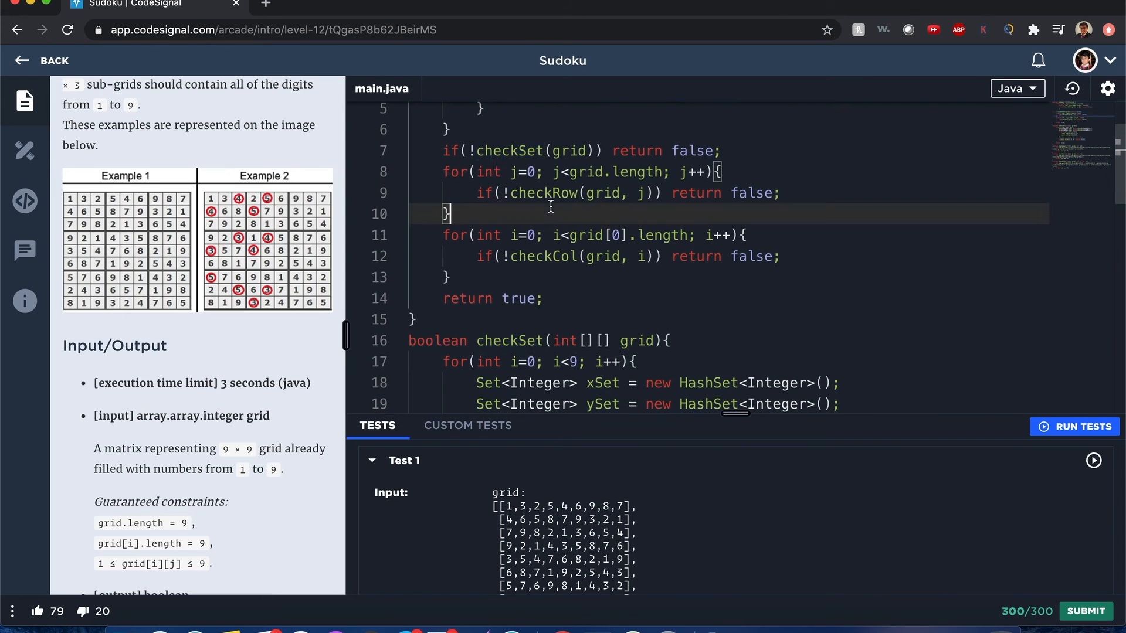
double_click(543, 257)
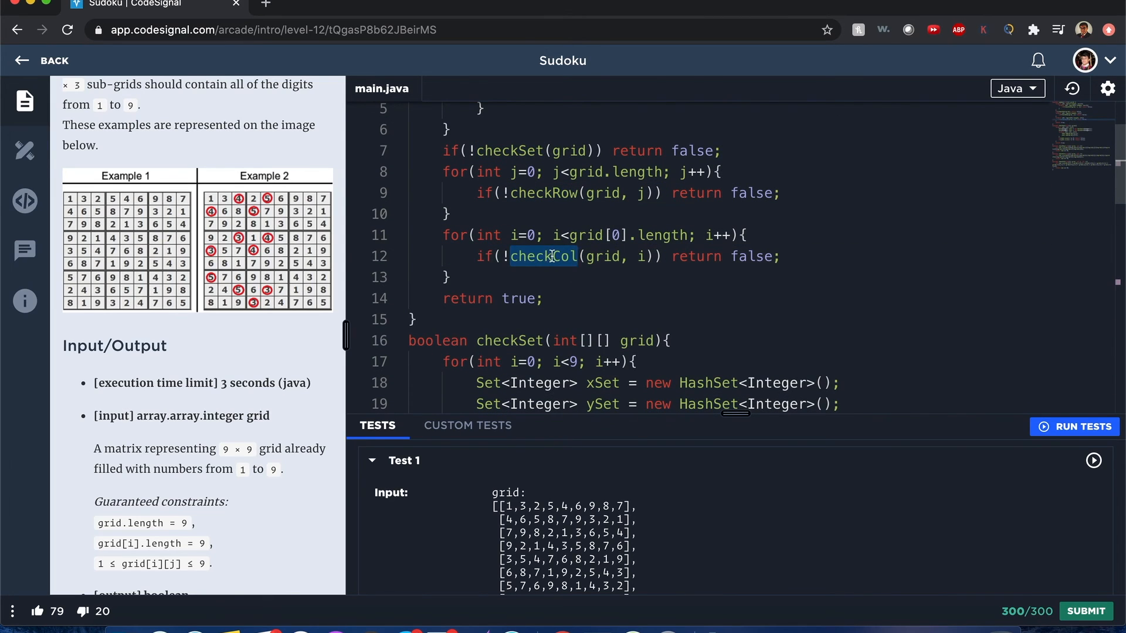
drag(444, 171, 450, 277)
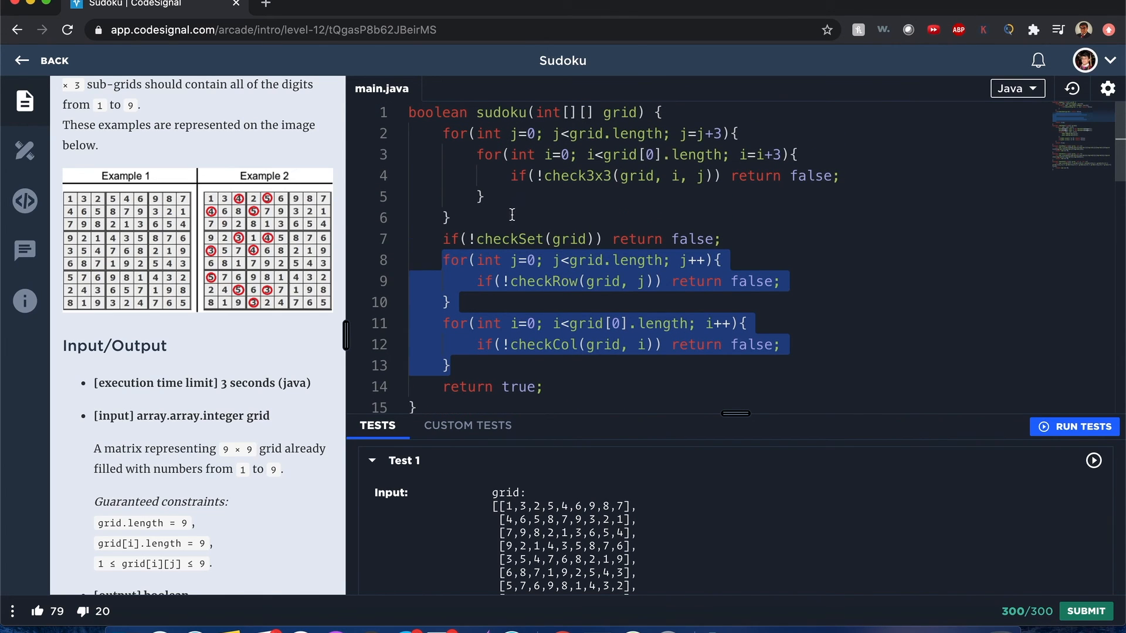
mouse_move(529, 215)
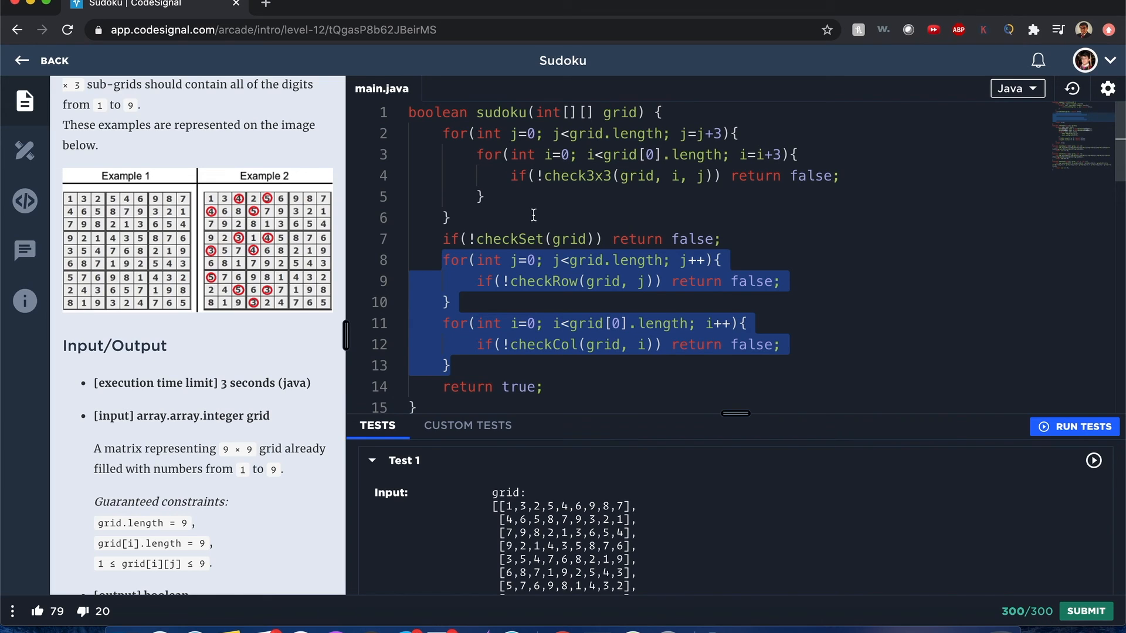
mouse_move(493, 301)
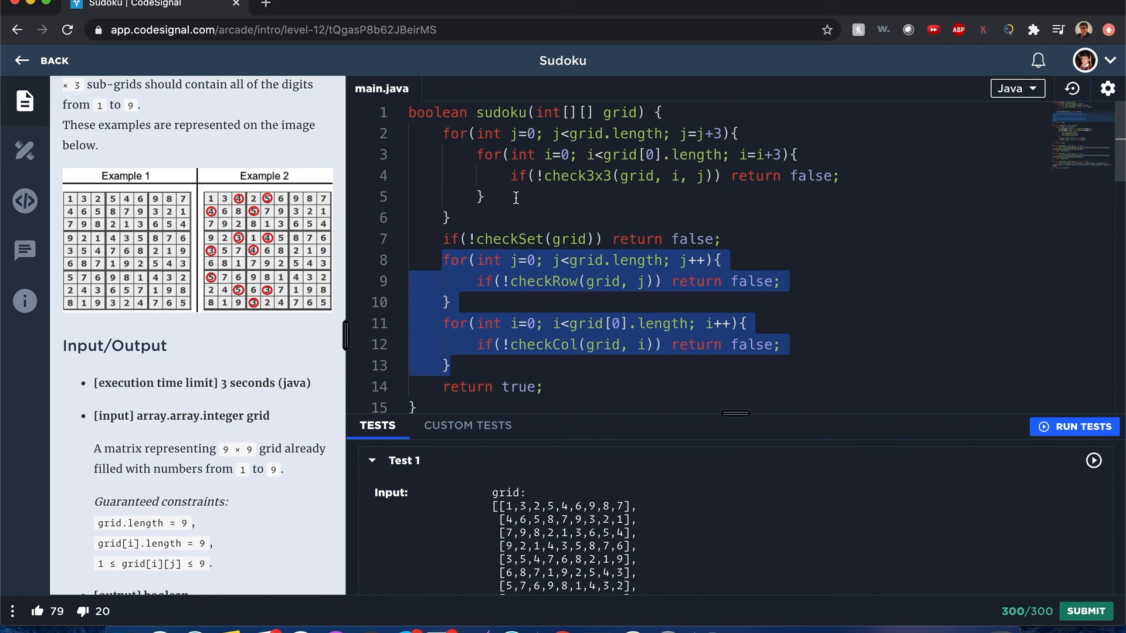
scroll(down, 3)
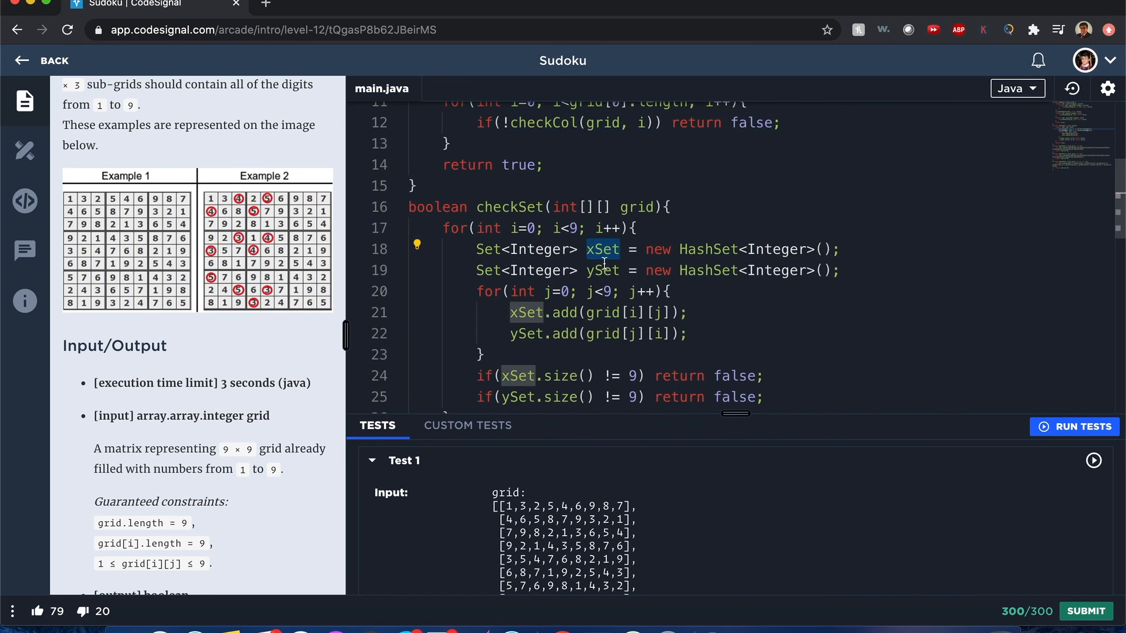
scroll(down, 3)
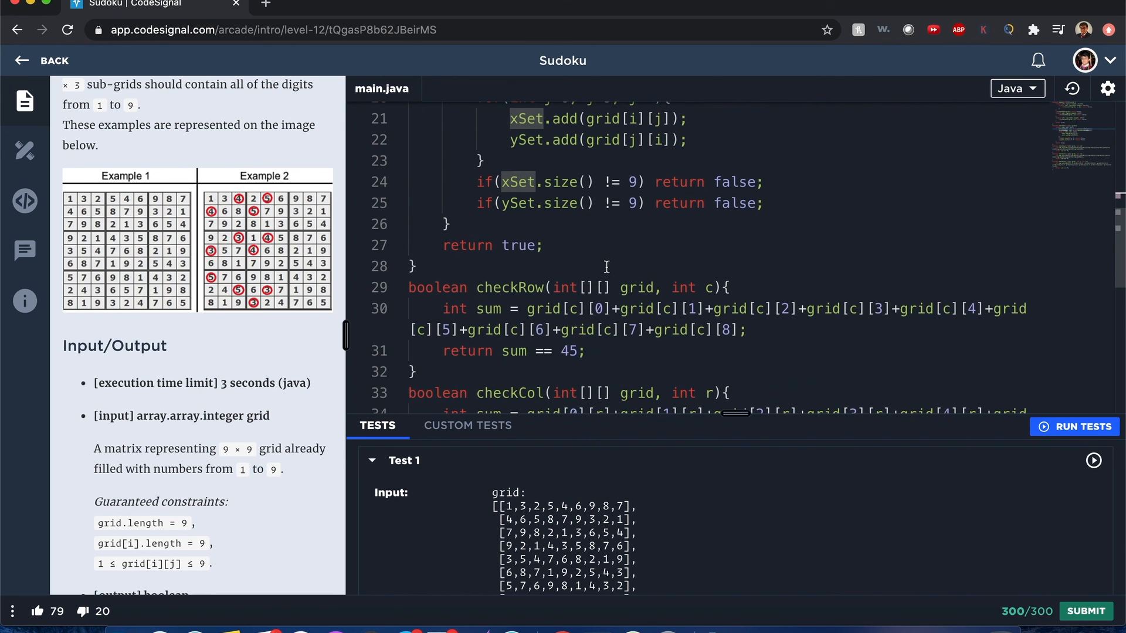
scroll(down, 3)
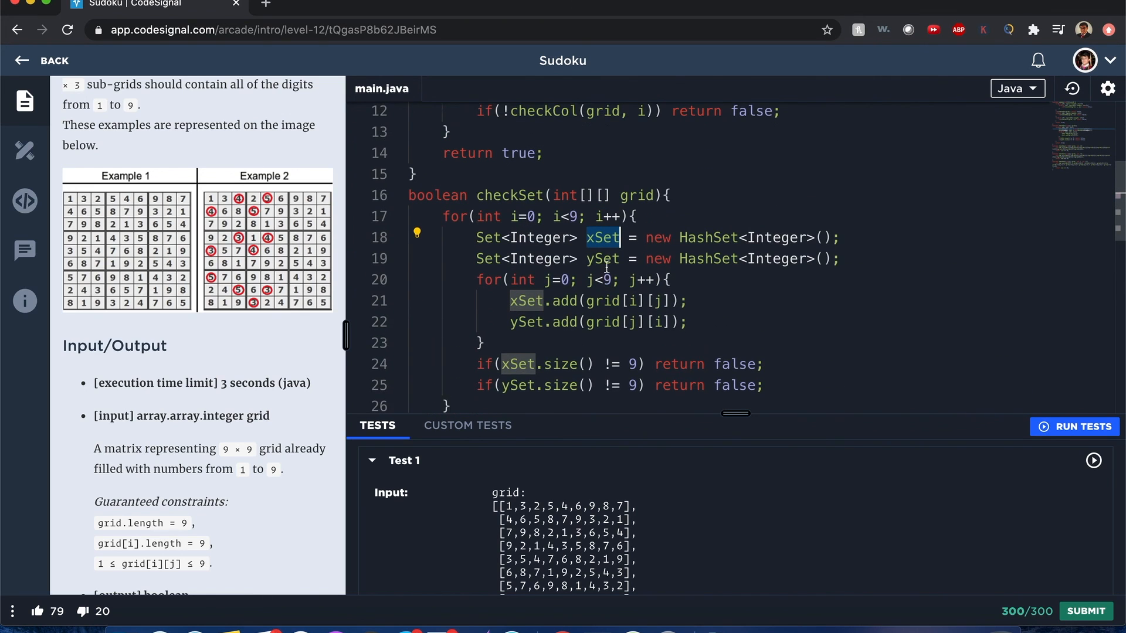
scroll(down, 3)
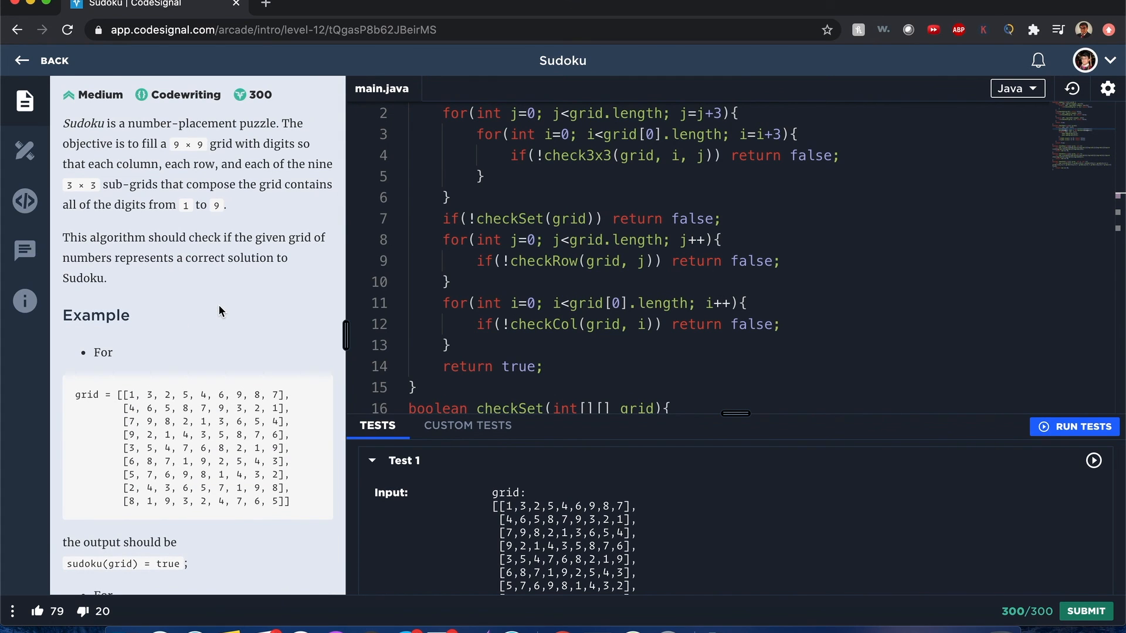
mouse_move(199, 250)
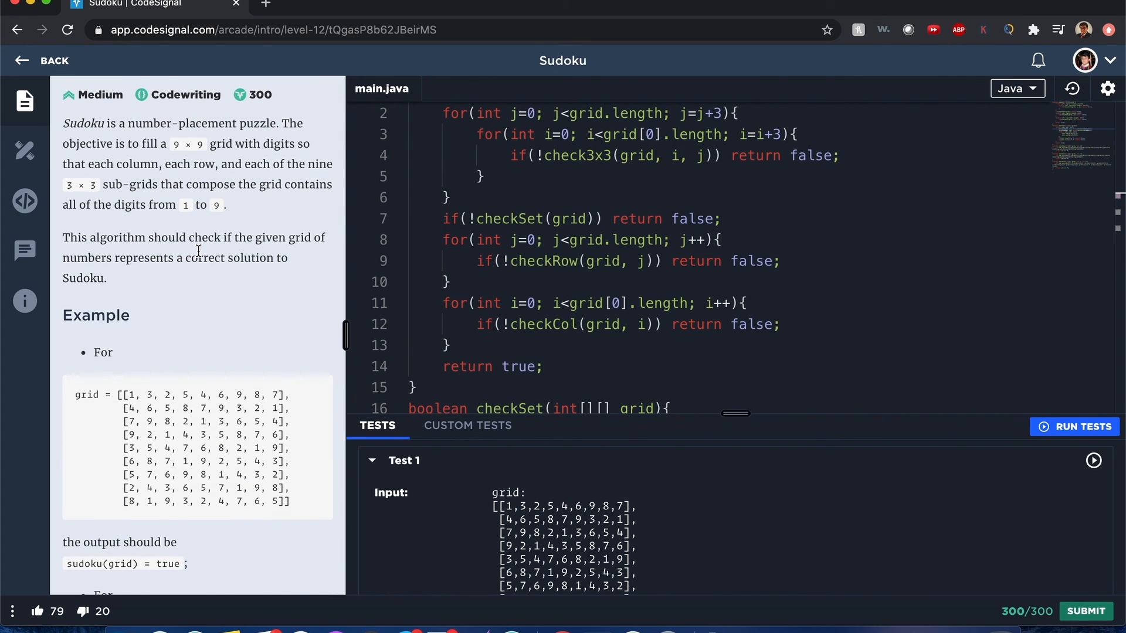